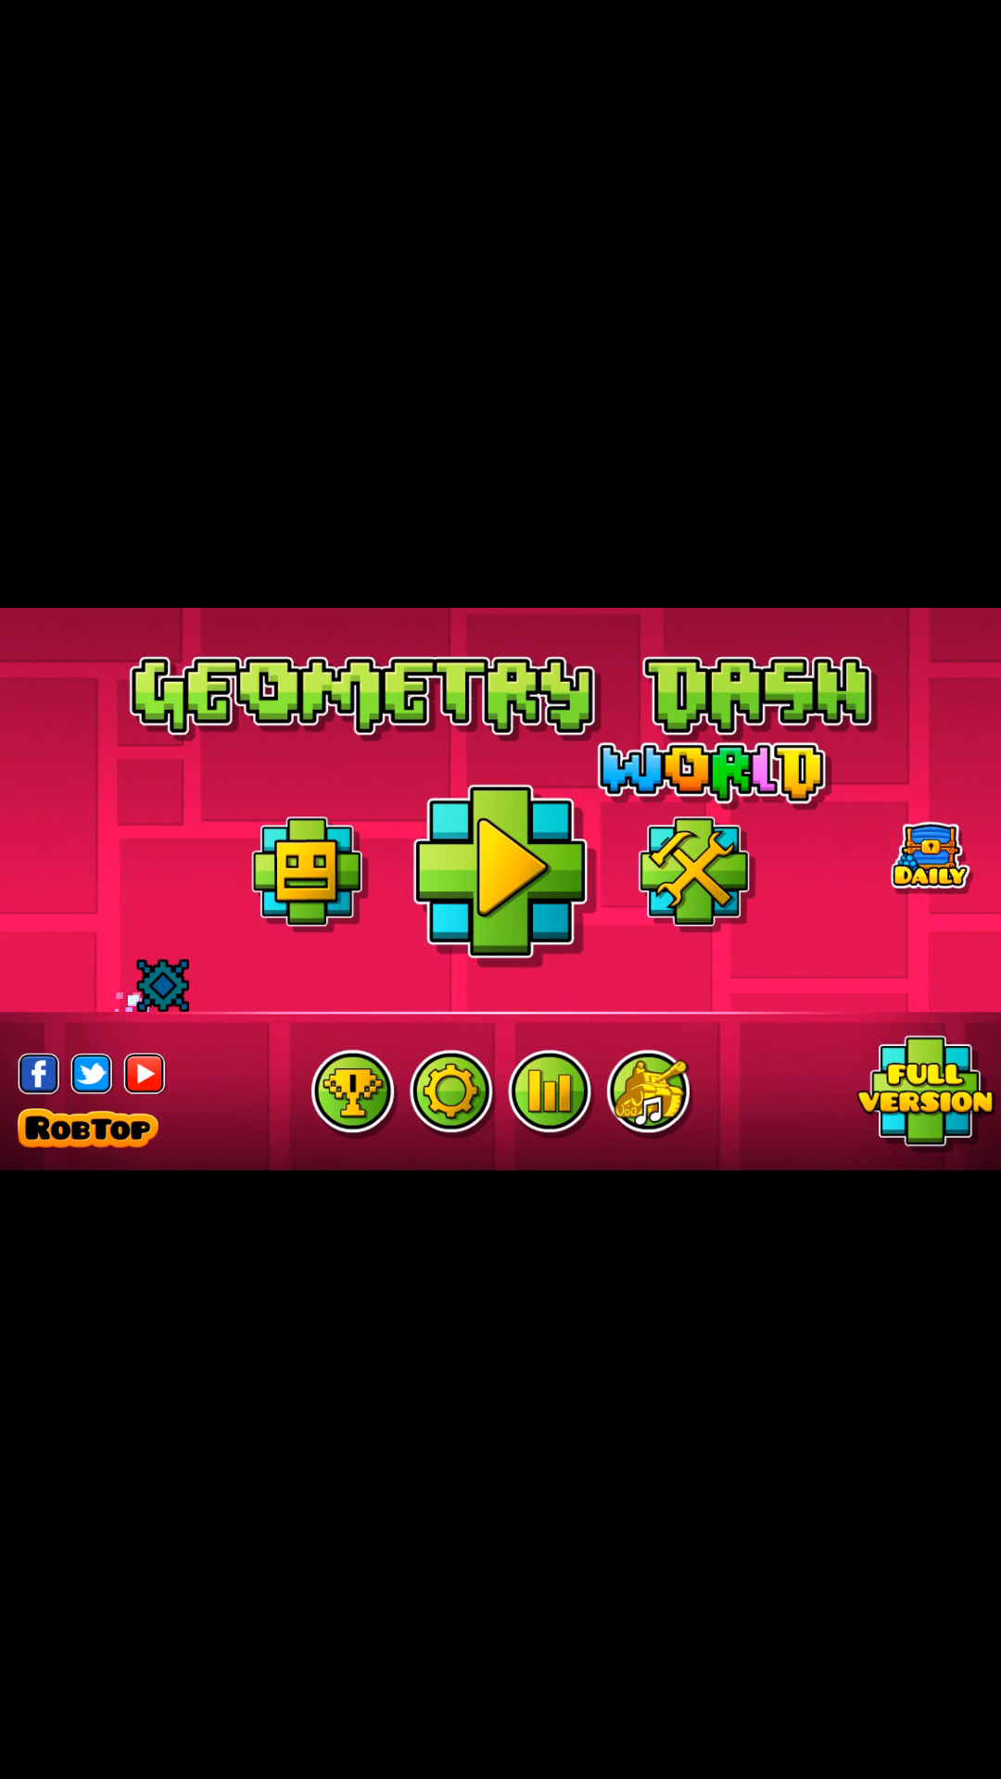
# - Open Frontlines from the Dashlands map and start playing it
pyautogui.click(499, 874)
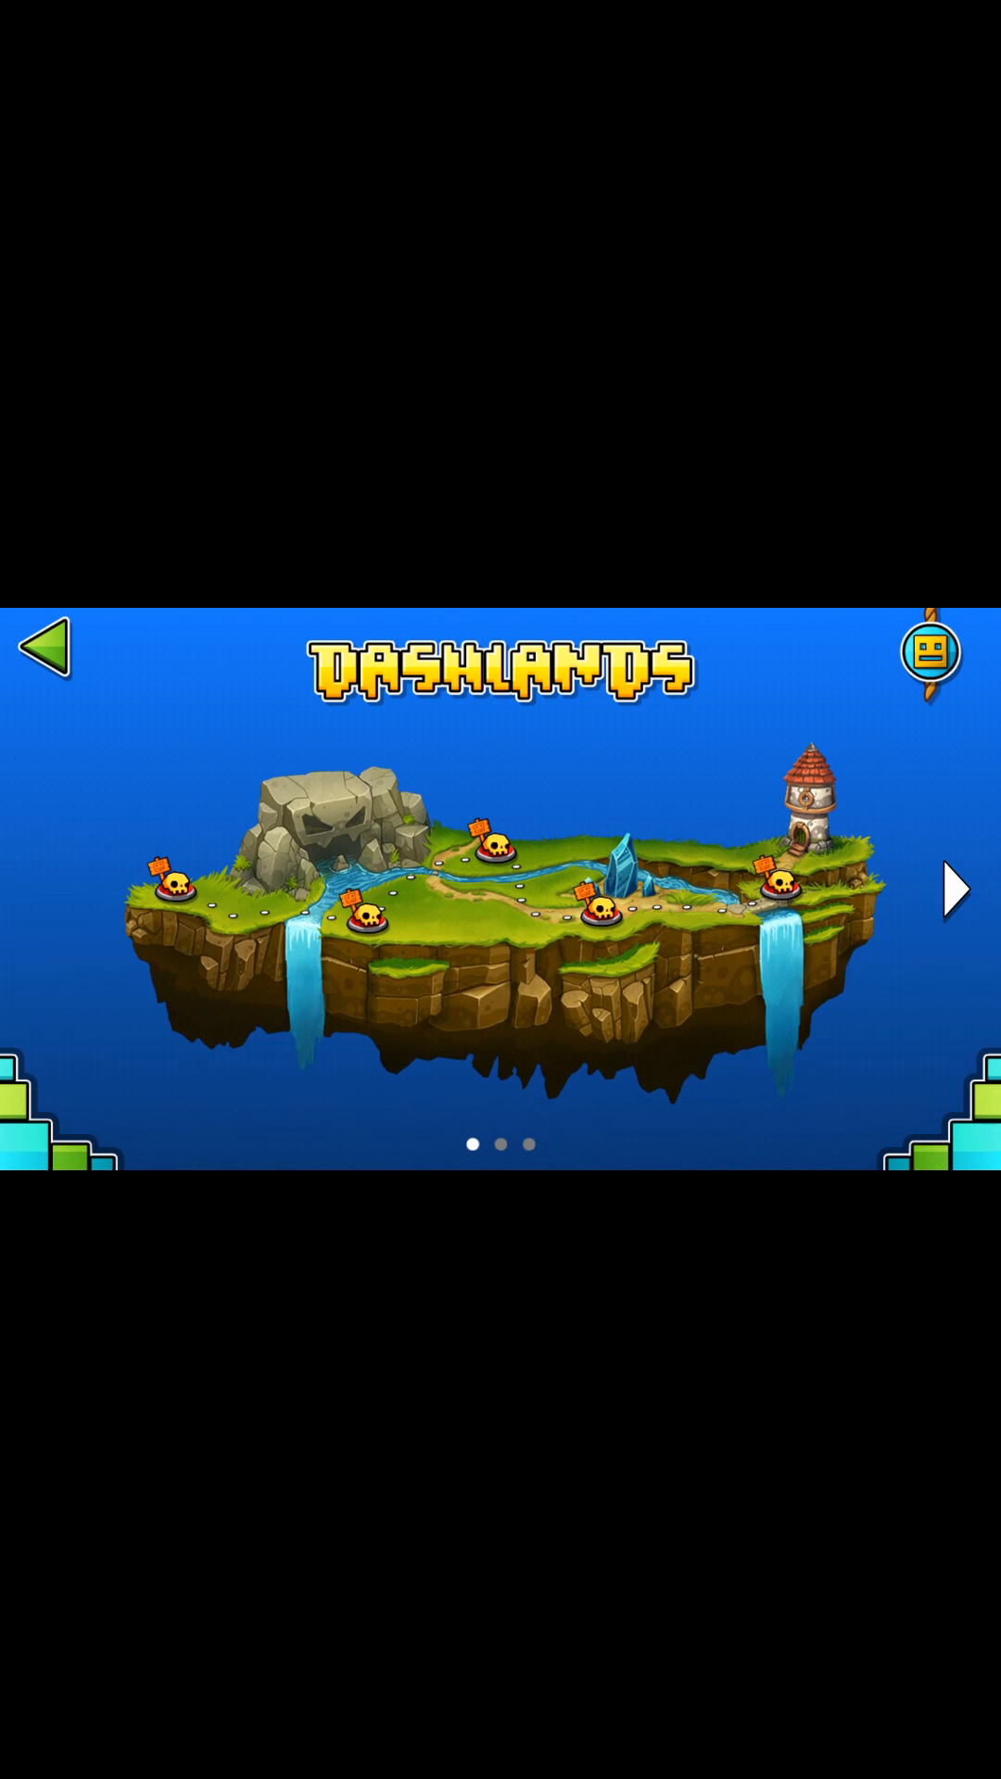
pyautogui.click(595, 904)
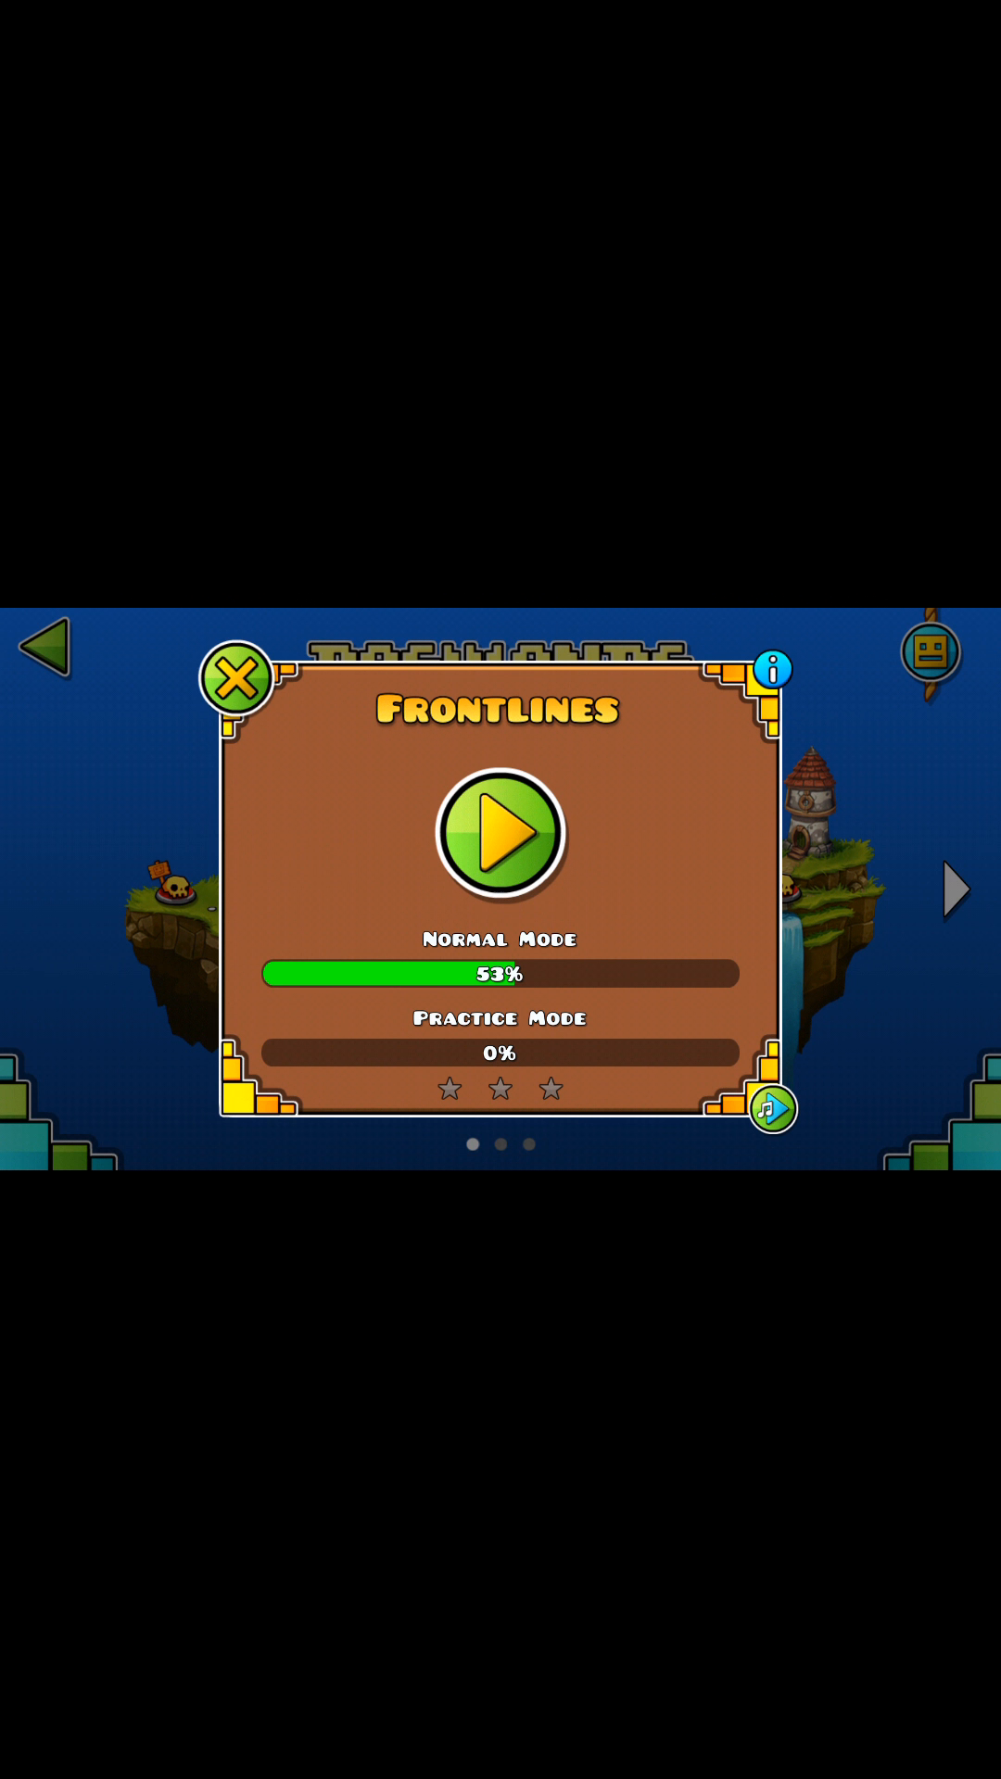
pyautogui.click(498, 832)
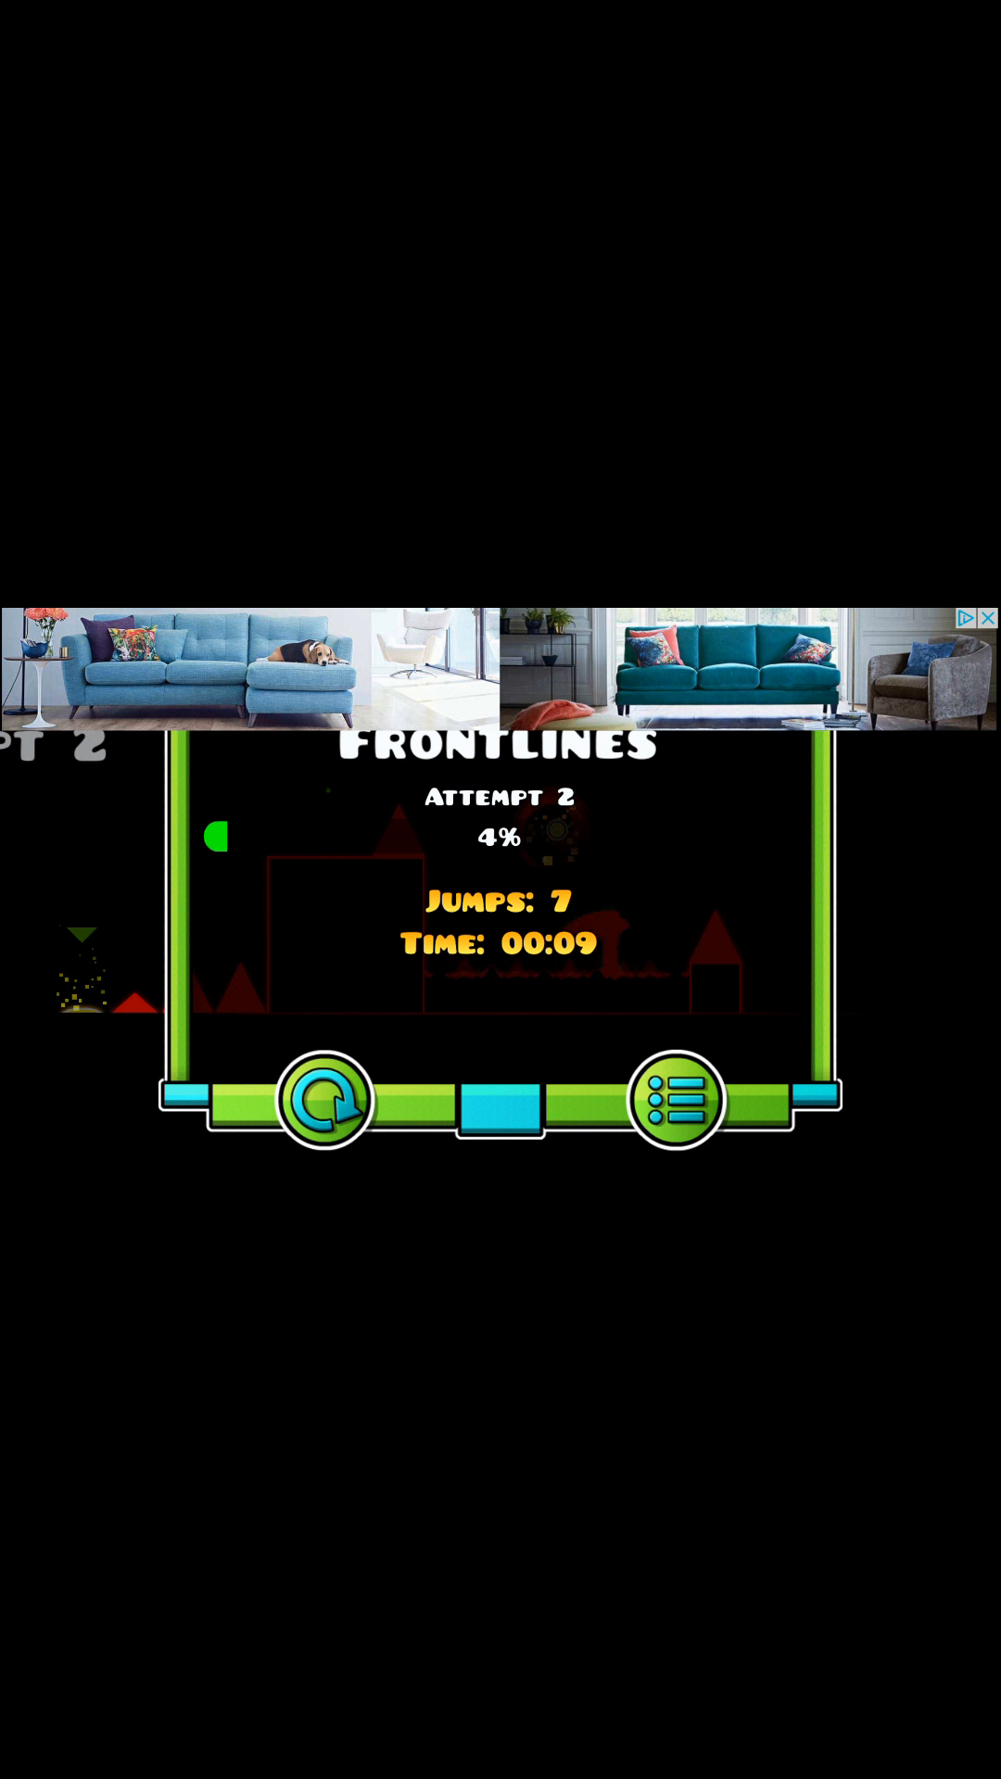
# - Retry Frontlines after each crash until attempt 9, with a best run of 58%
pyautogui.click(327, 1101)
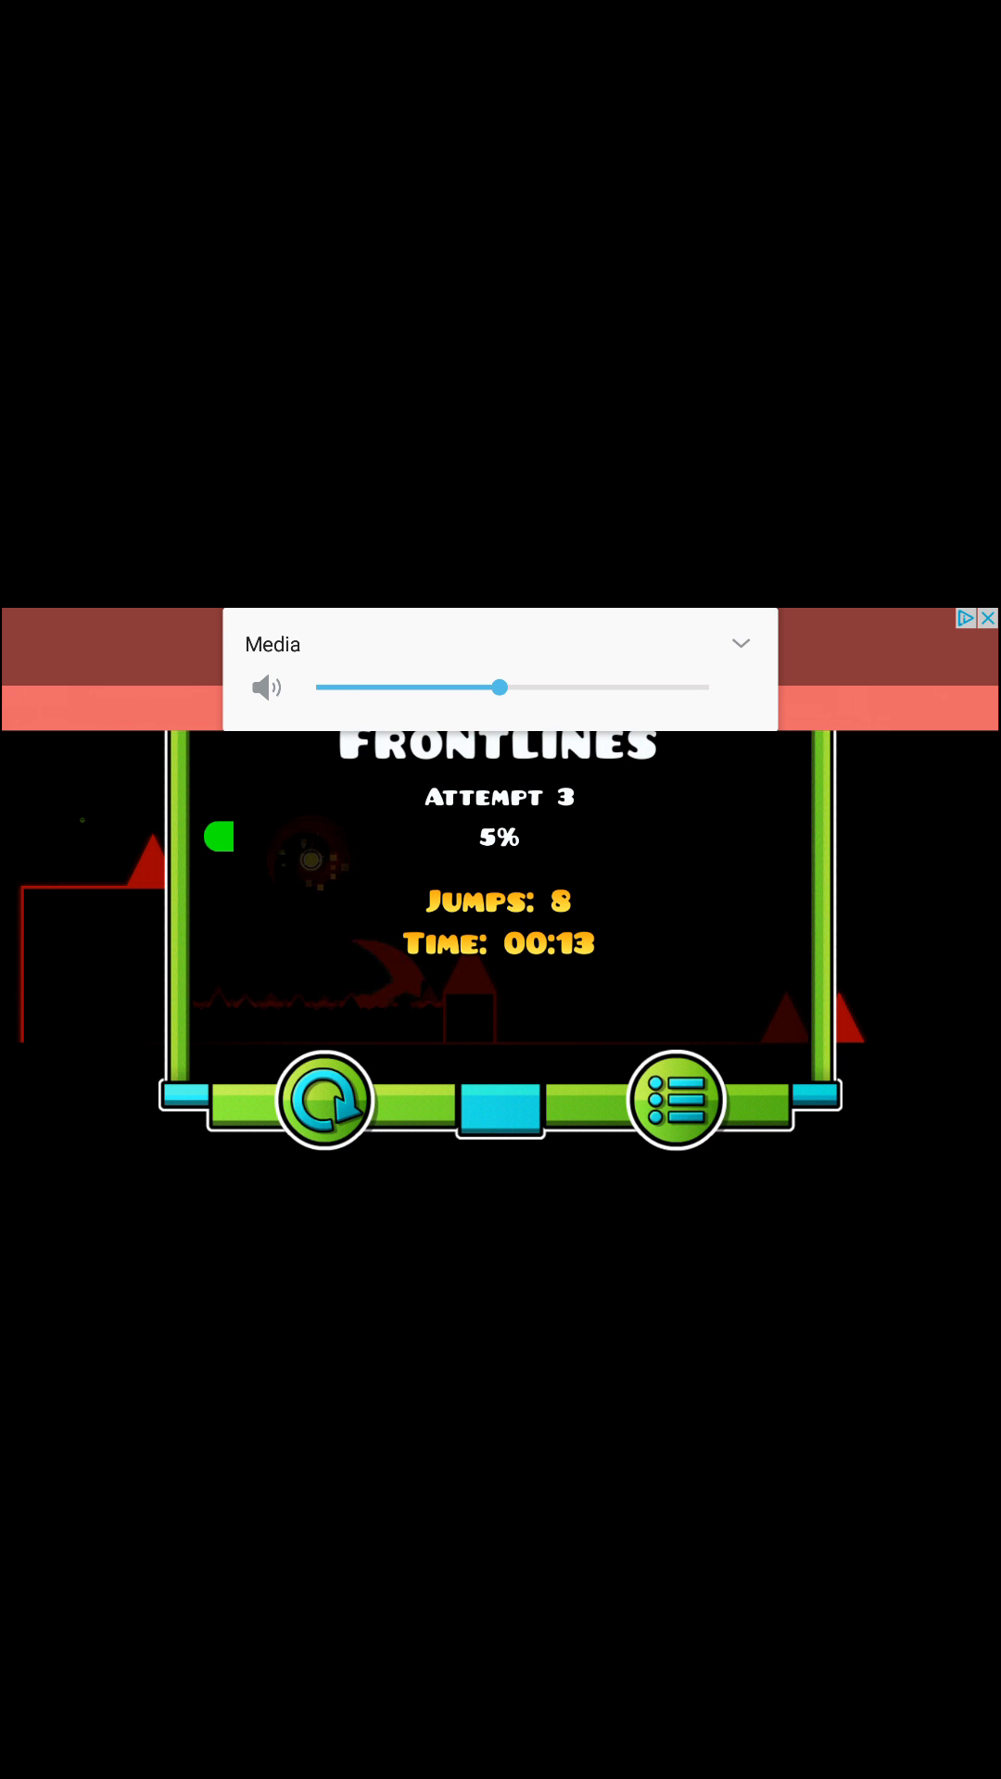
pyautogui.click(328, 1100)
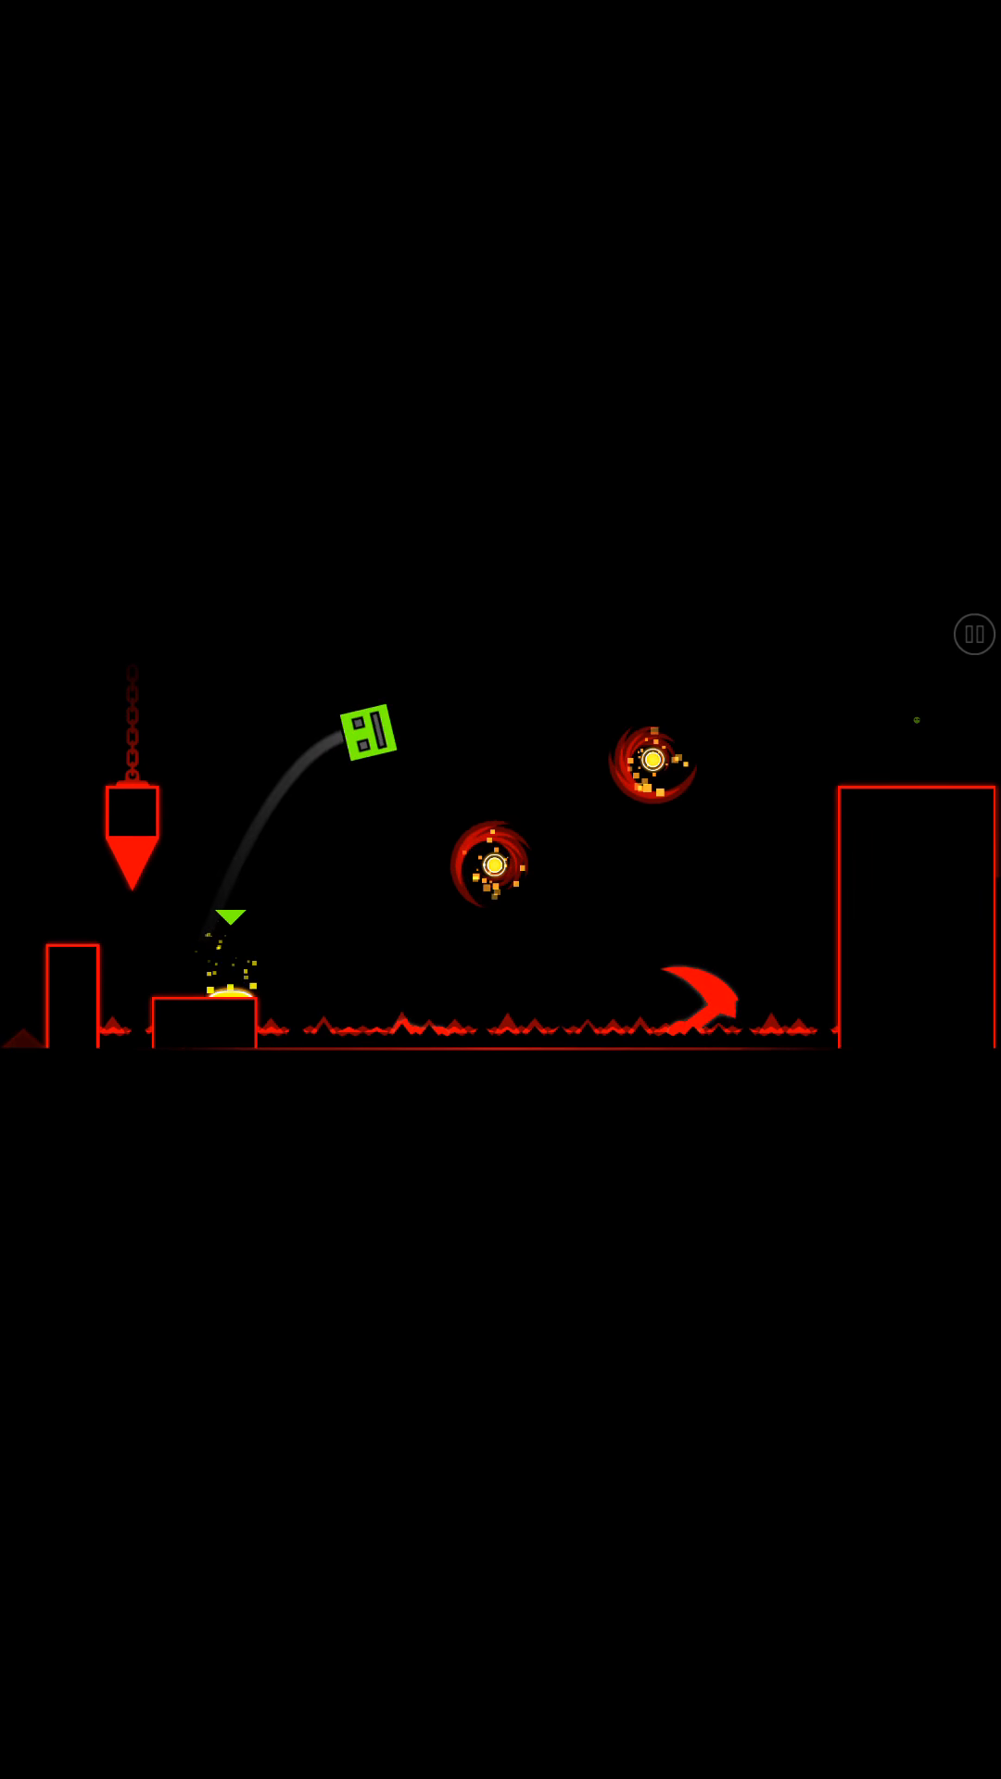
pyautogui.click(500, 889)
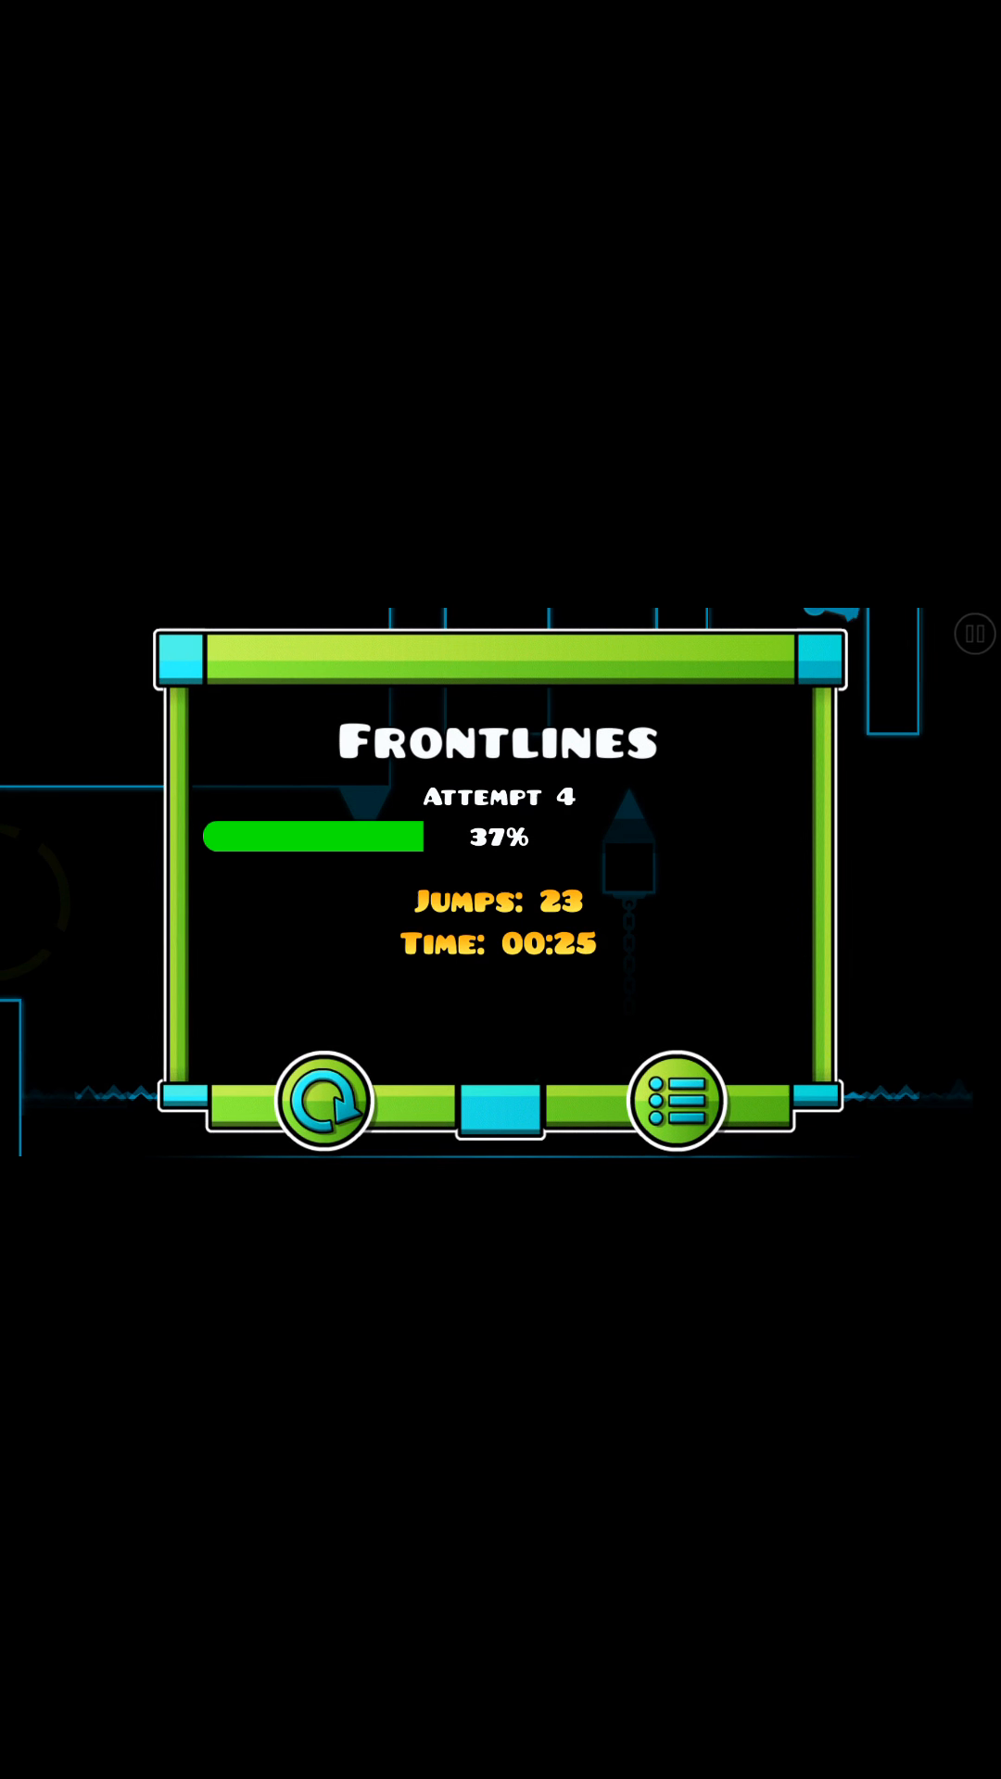
pyautogui.click(321, 1100)
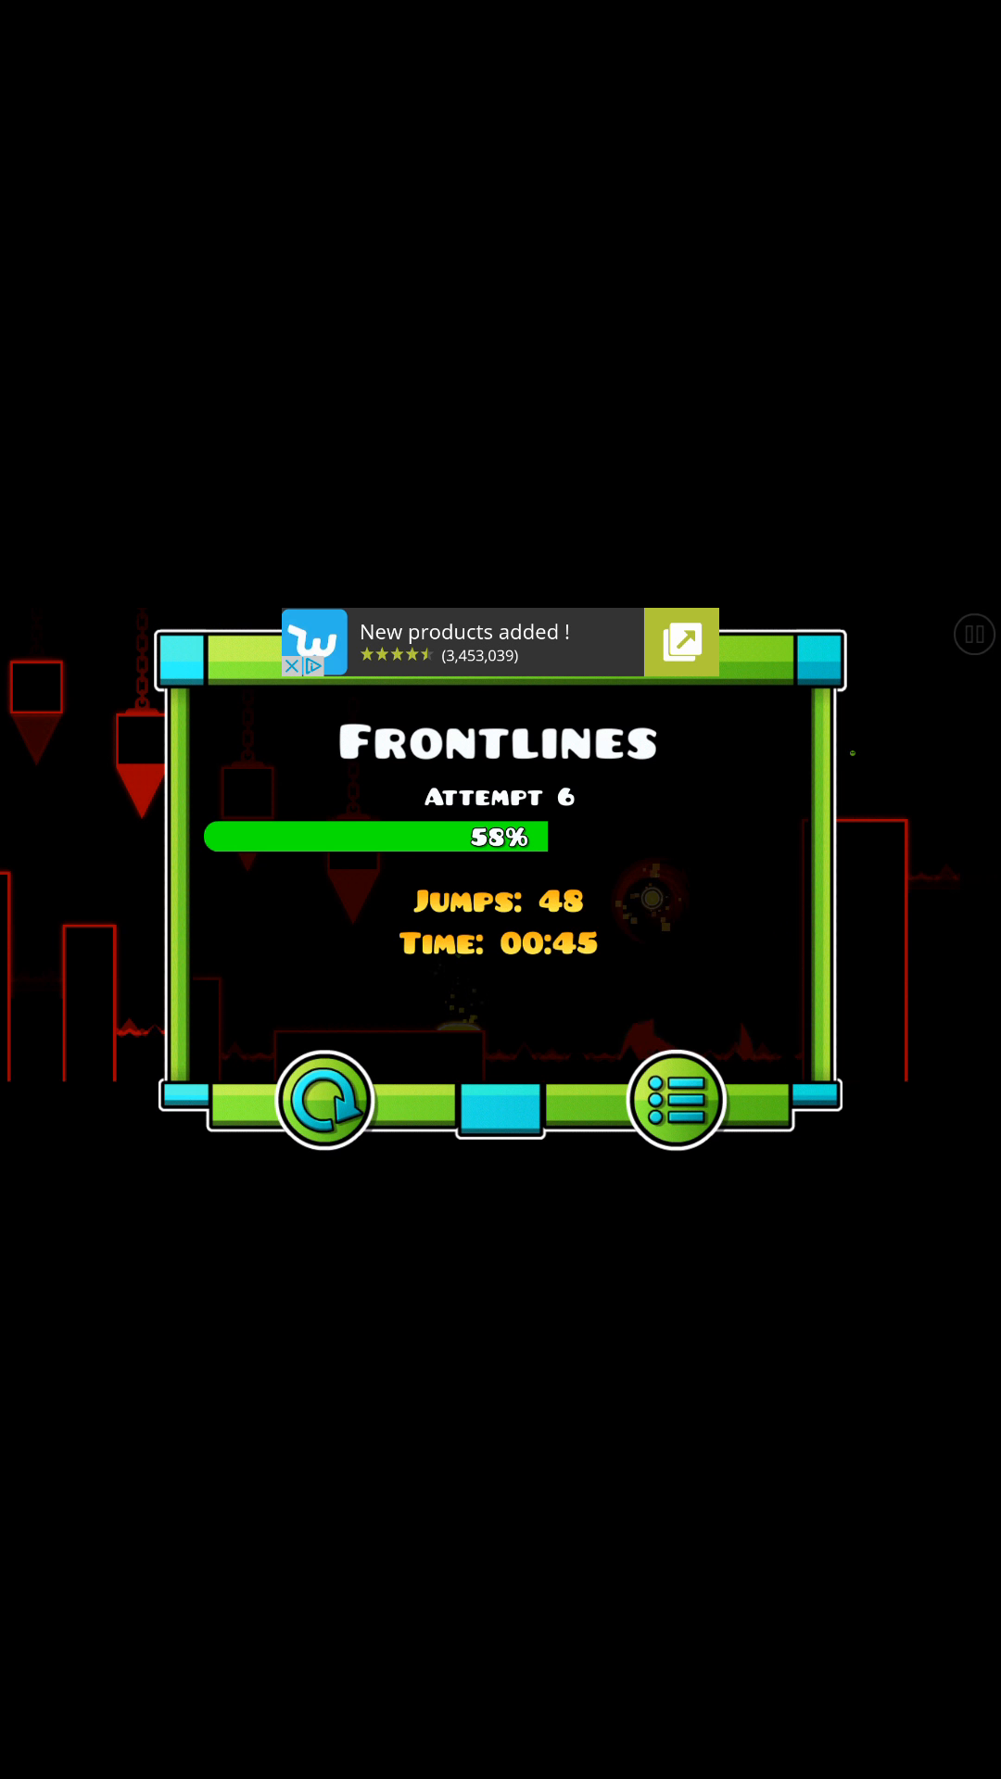
pyautogui.click(324, 1098)
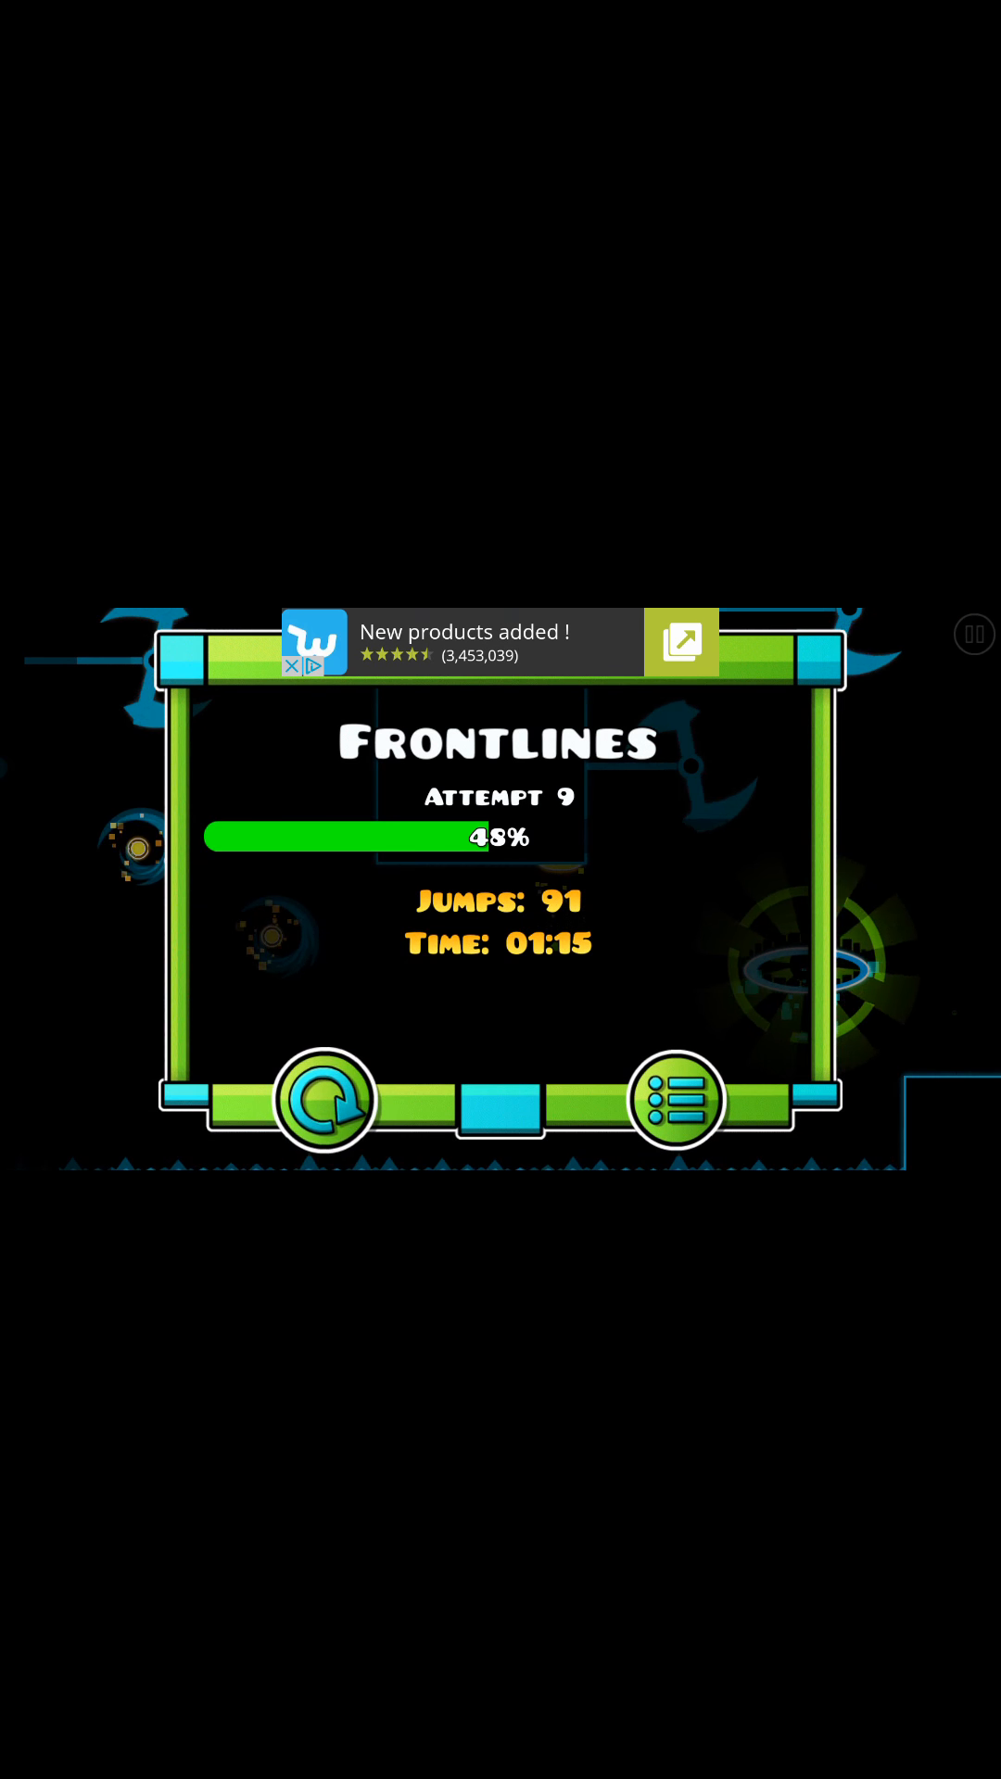
# - Keep retrying Frontlines through attempt 14, which ends at 9%
pyautogui.click(325, 1098)
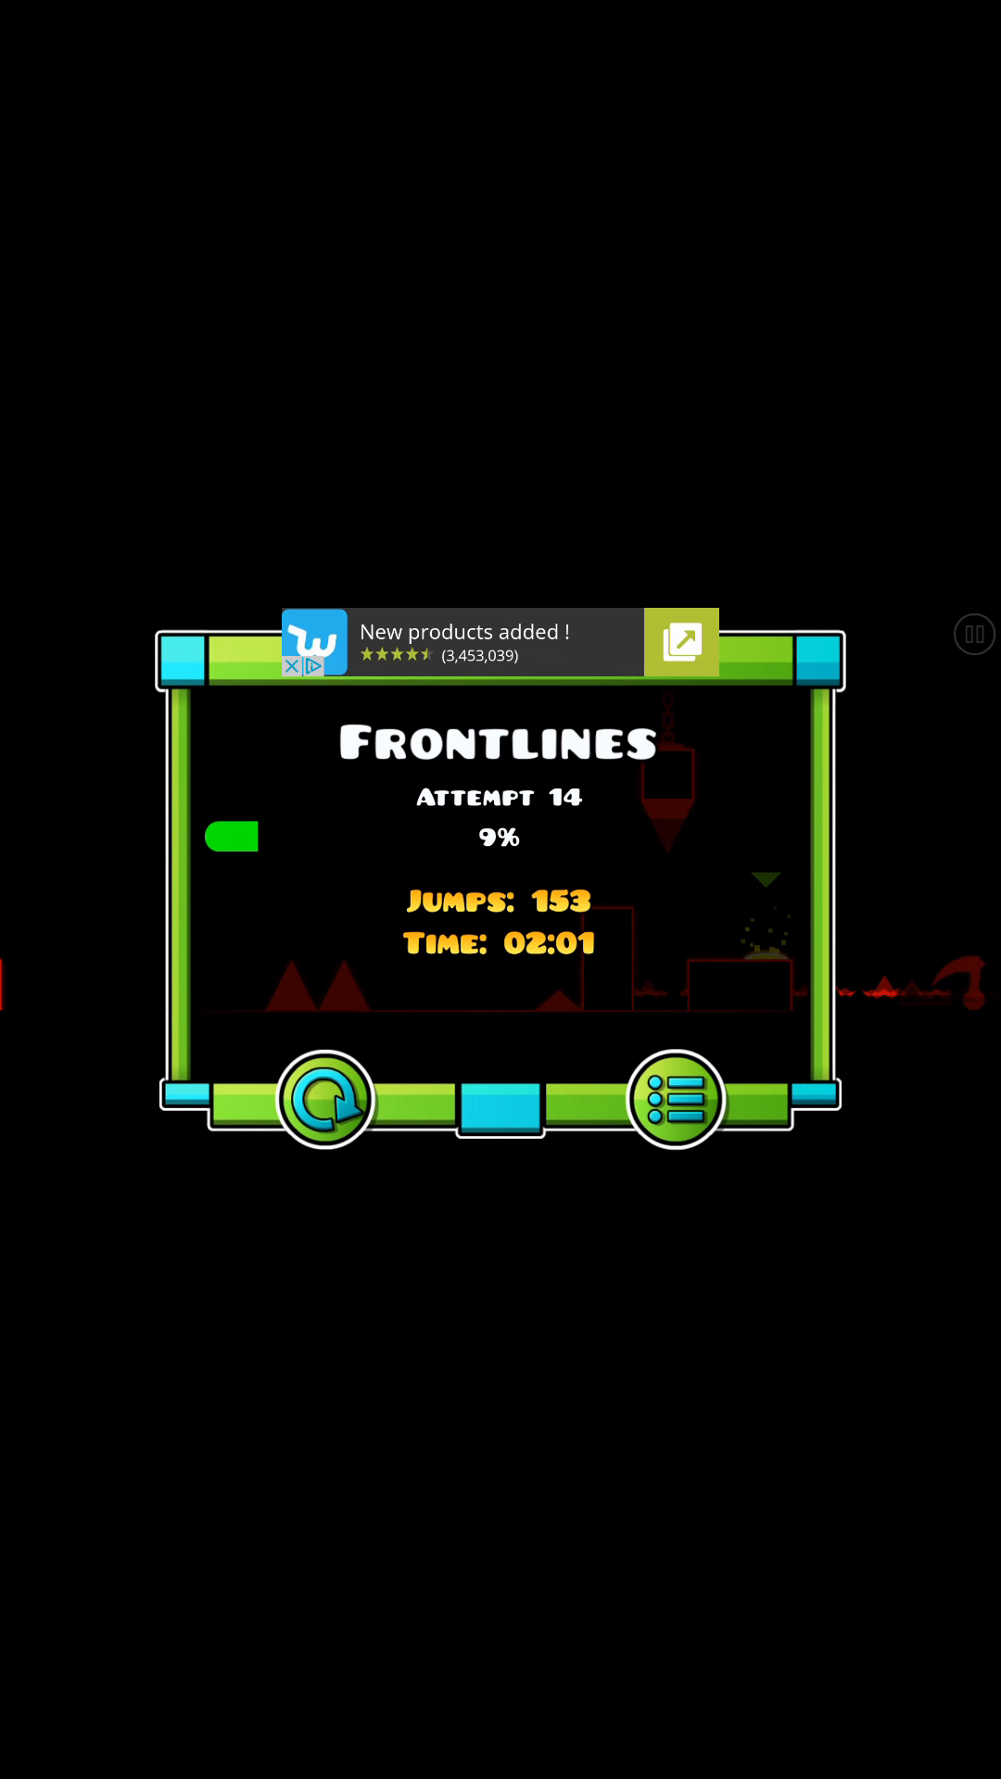
pyautogui.click(673, 1098)
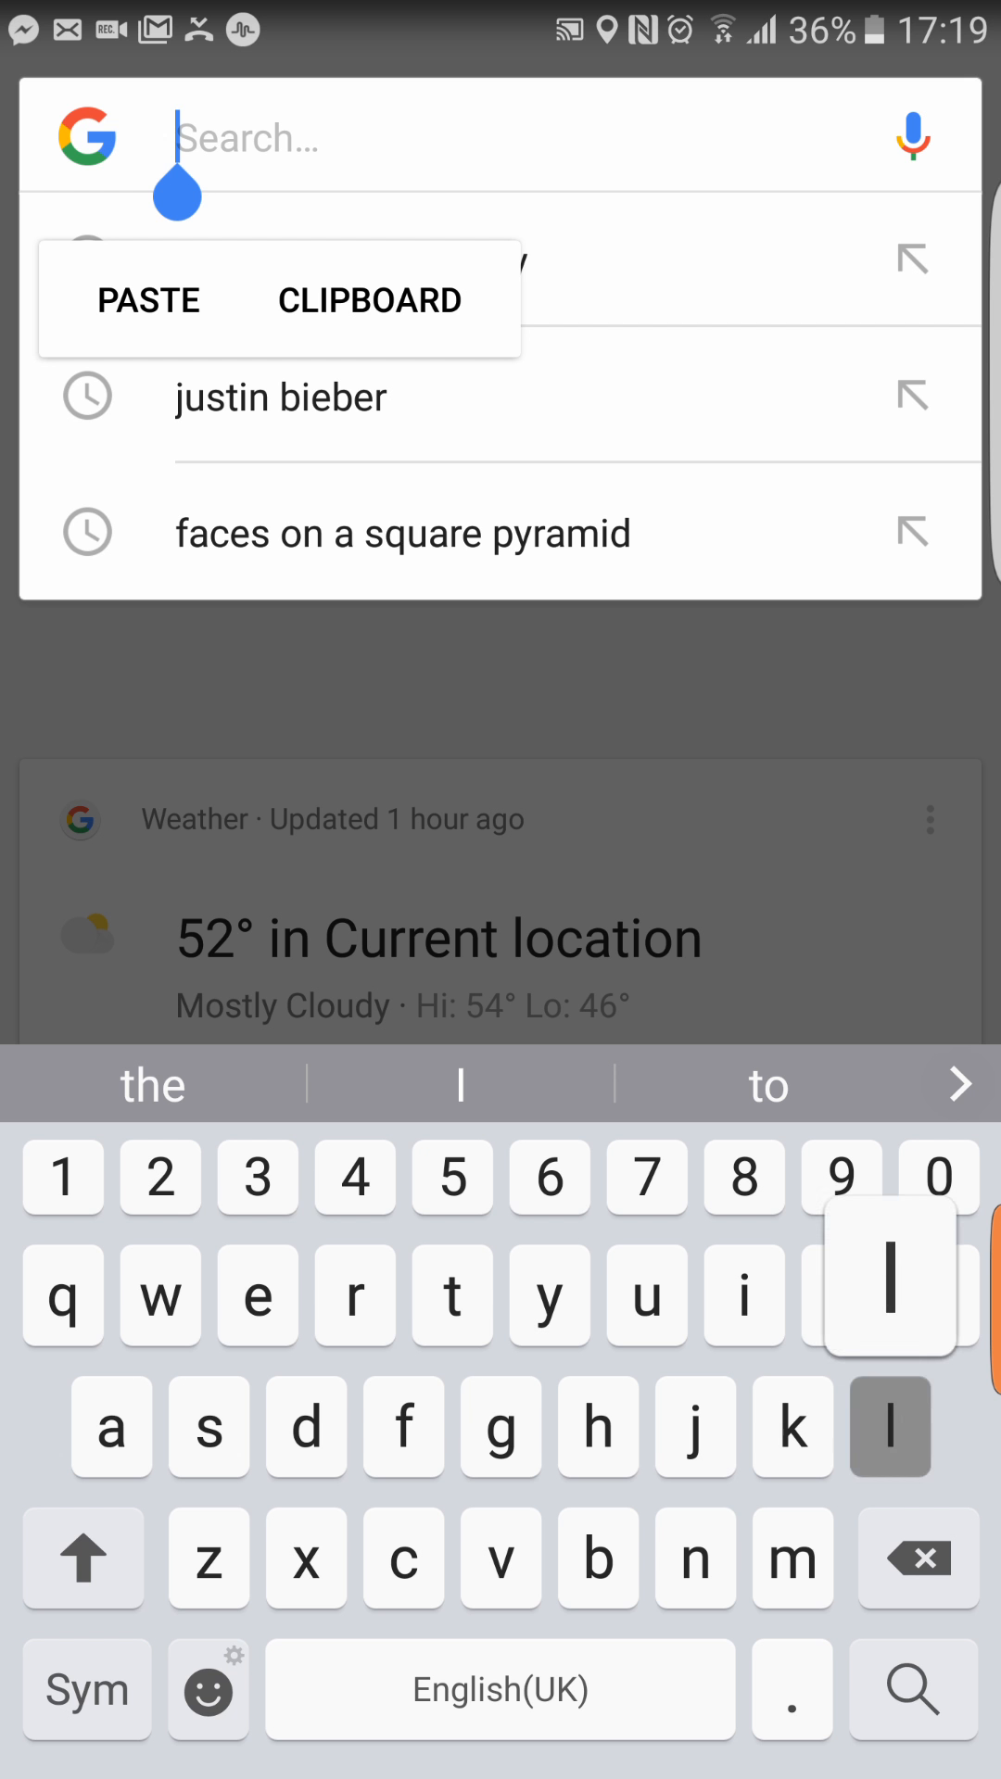
# - Search Google for 'live sub count' and open the Livecounts result
pyautogui.write('i')
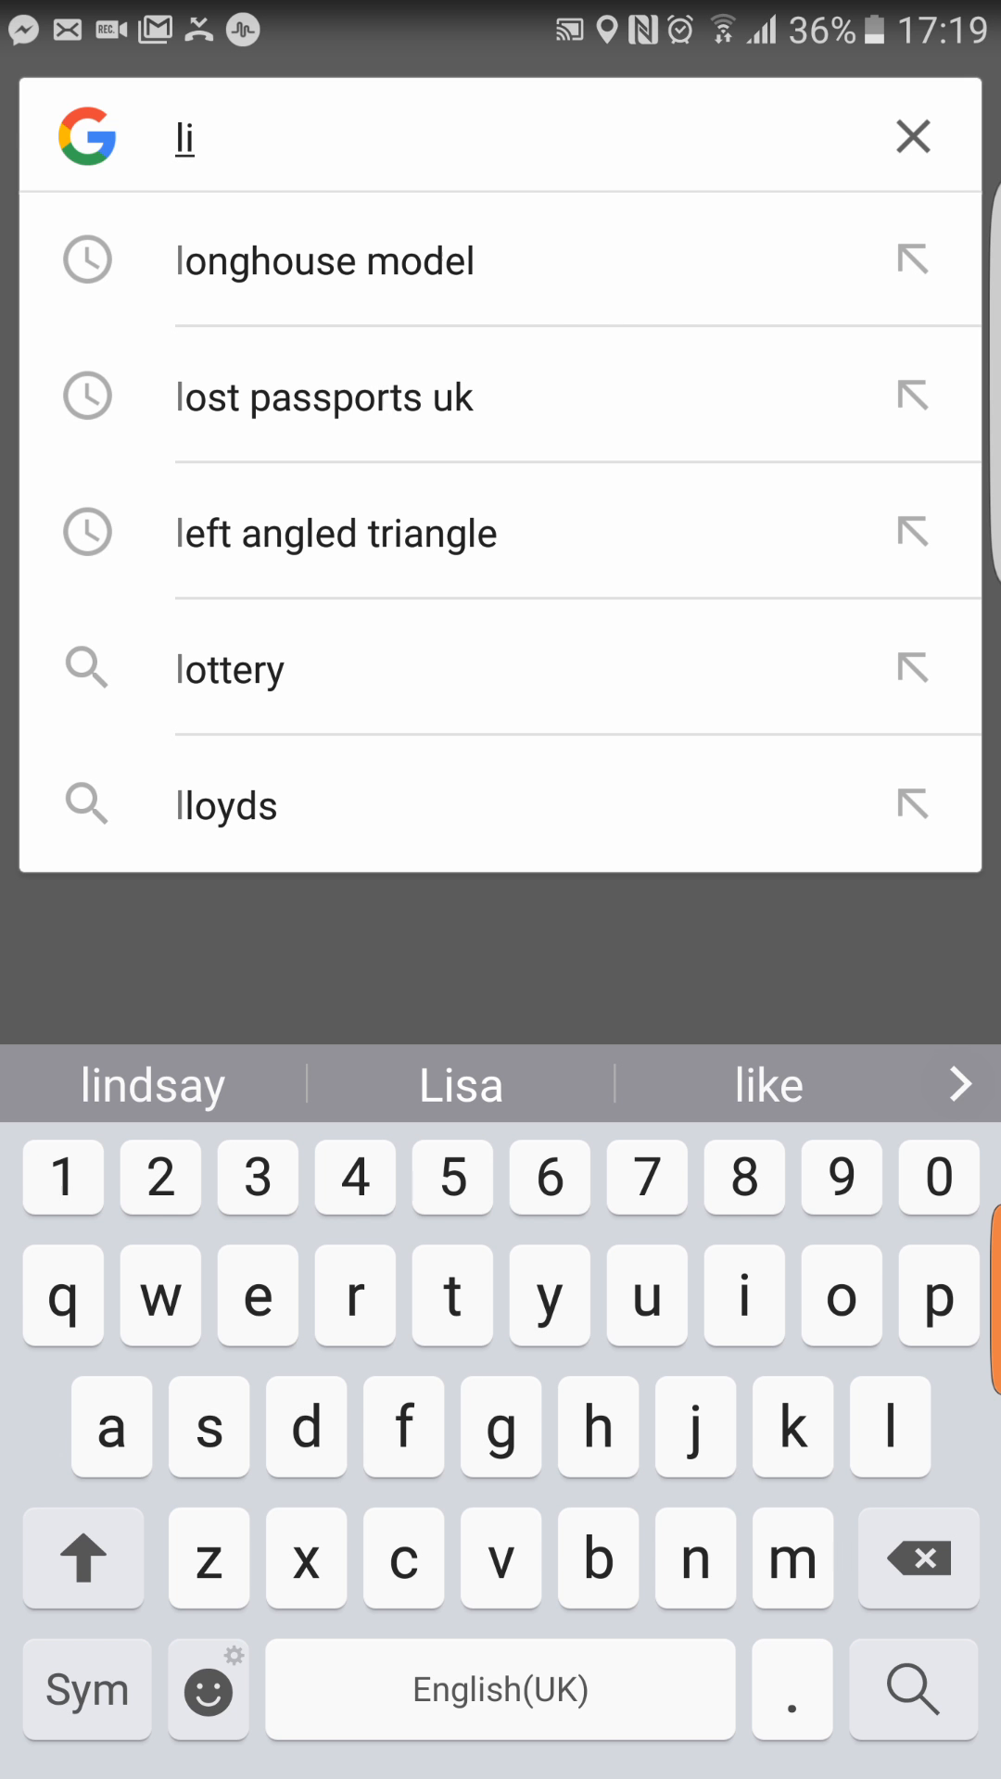
pyautogui.write('ve')
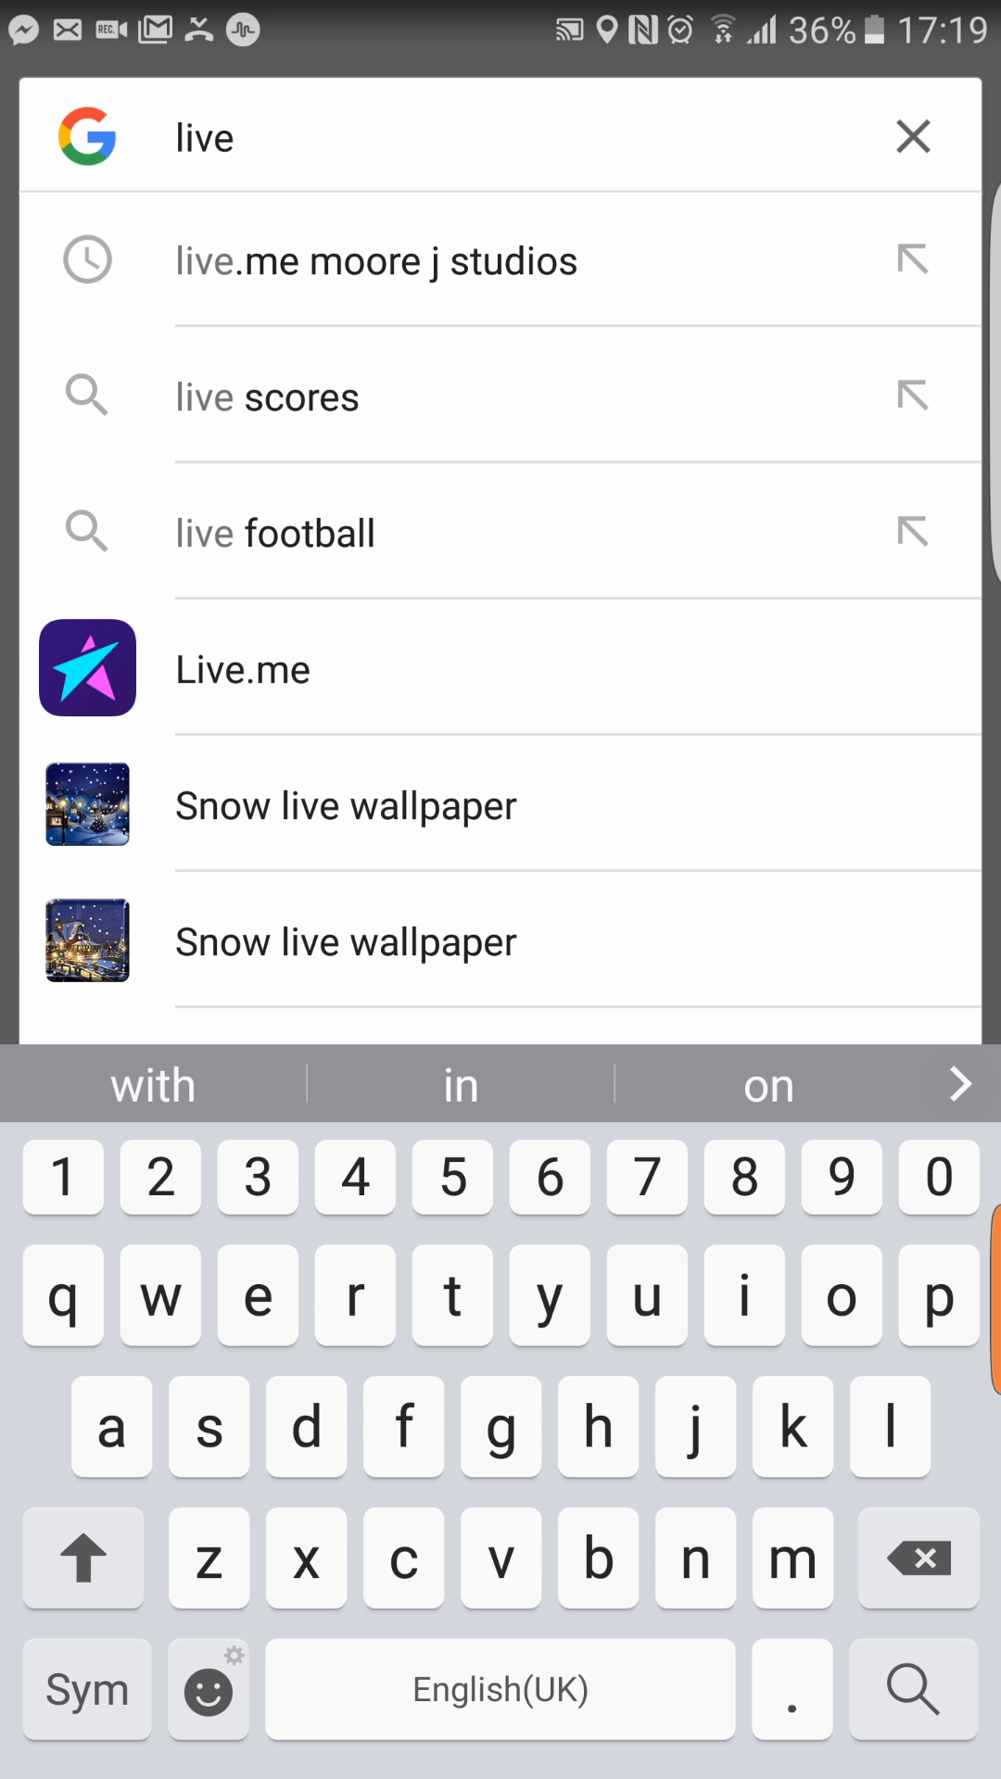
pyautogui.write('s')
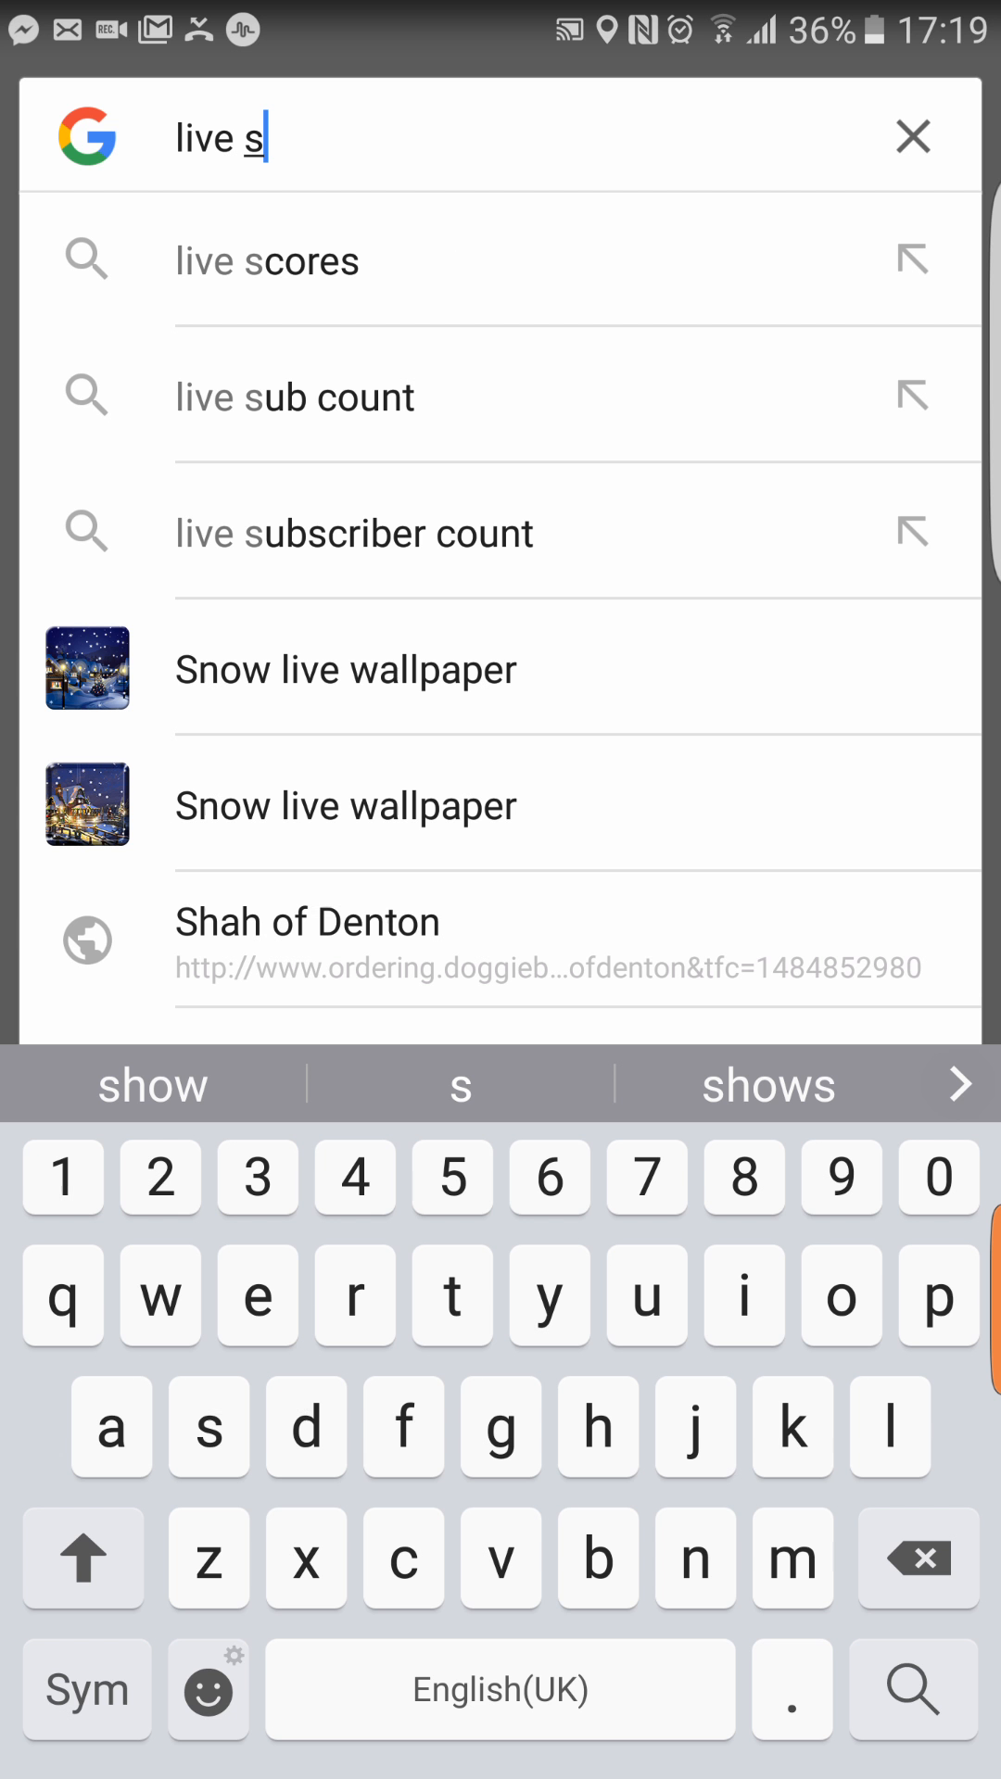
pyautogui.click(294, 396)
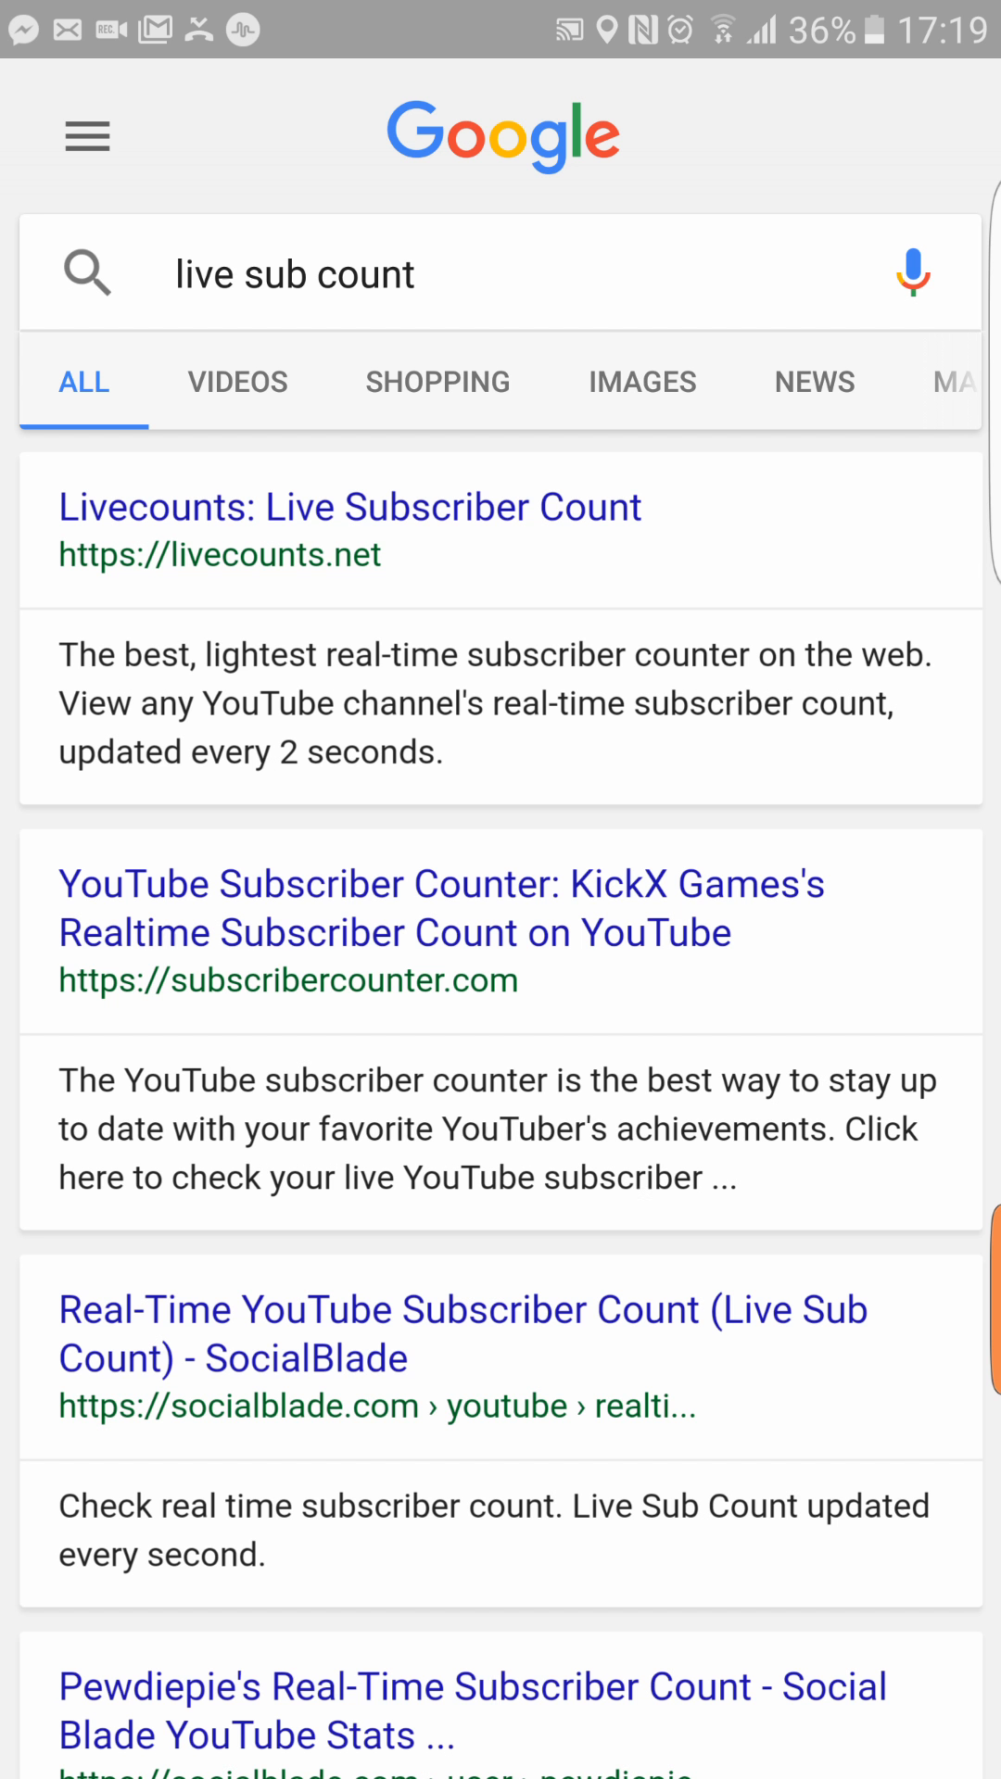
pyautogui.click(350, 507)
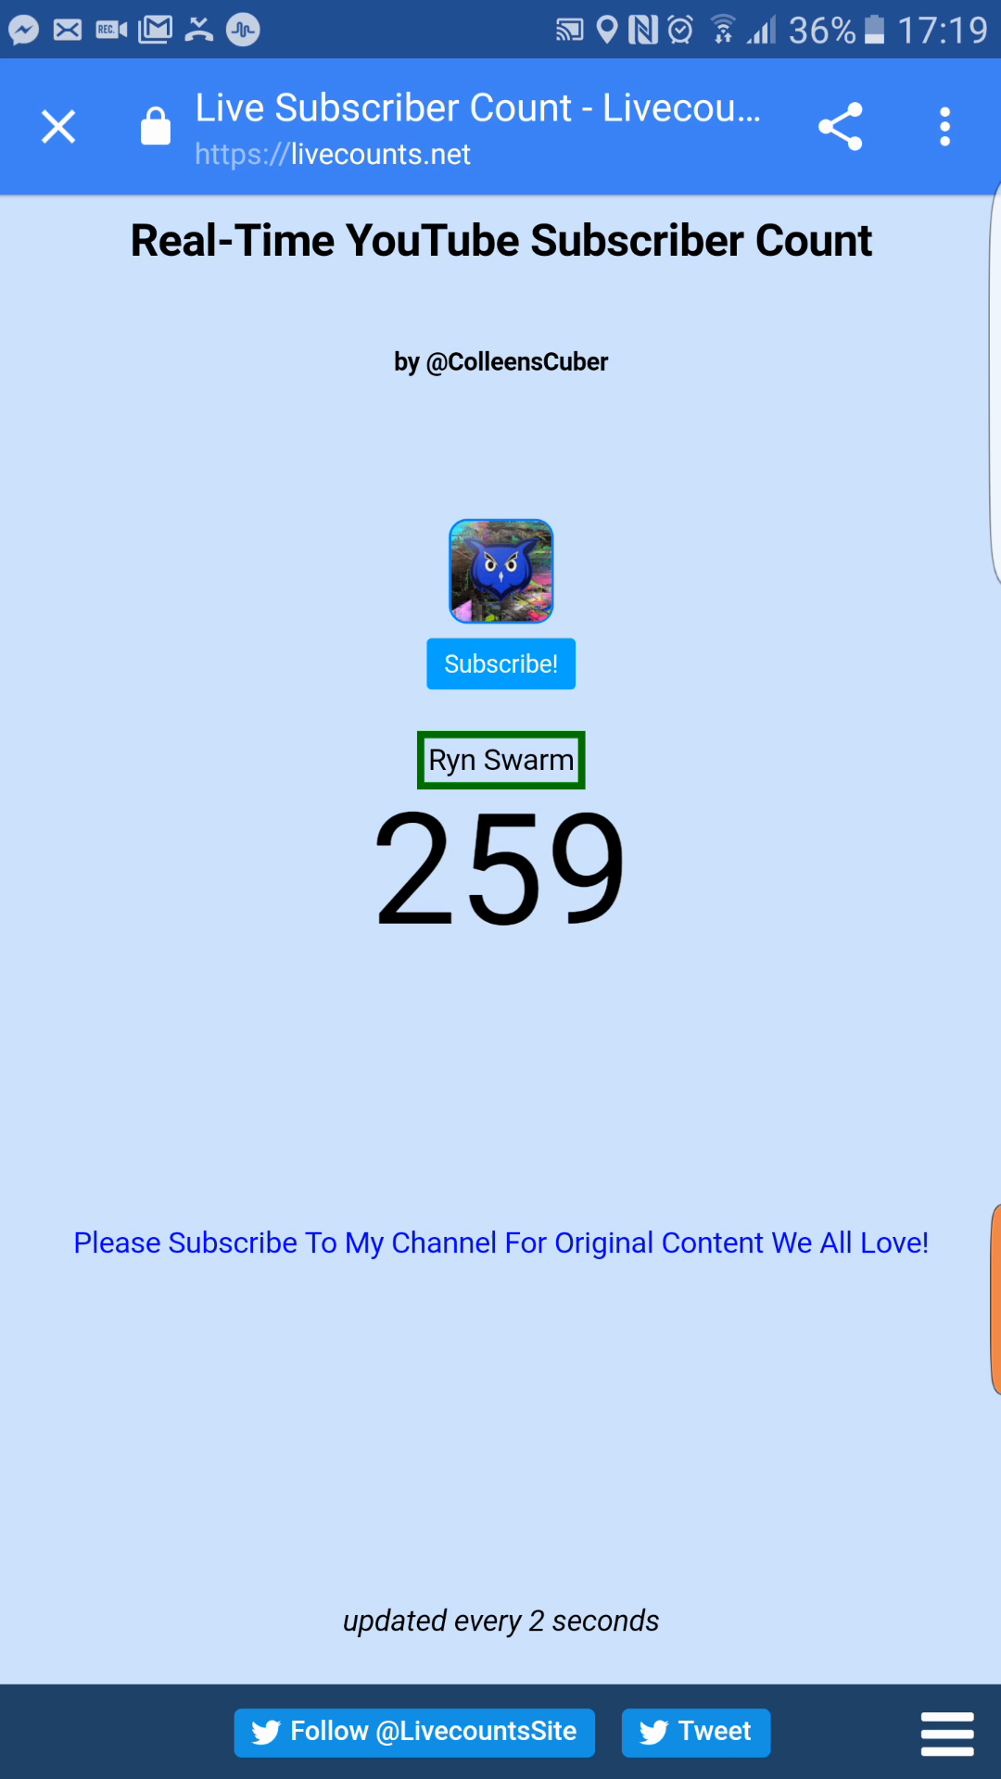
# - Leave Livecounts for Social Blade's real-time subscriber count site
pyautogui.click(56, 125)
pyautogui.write('Shaggy')
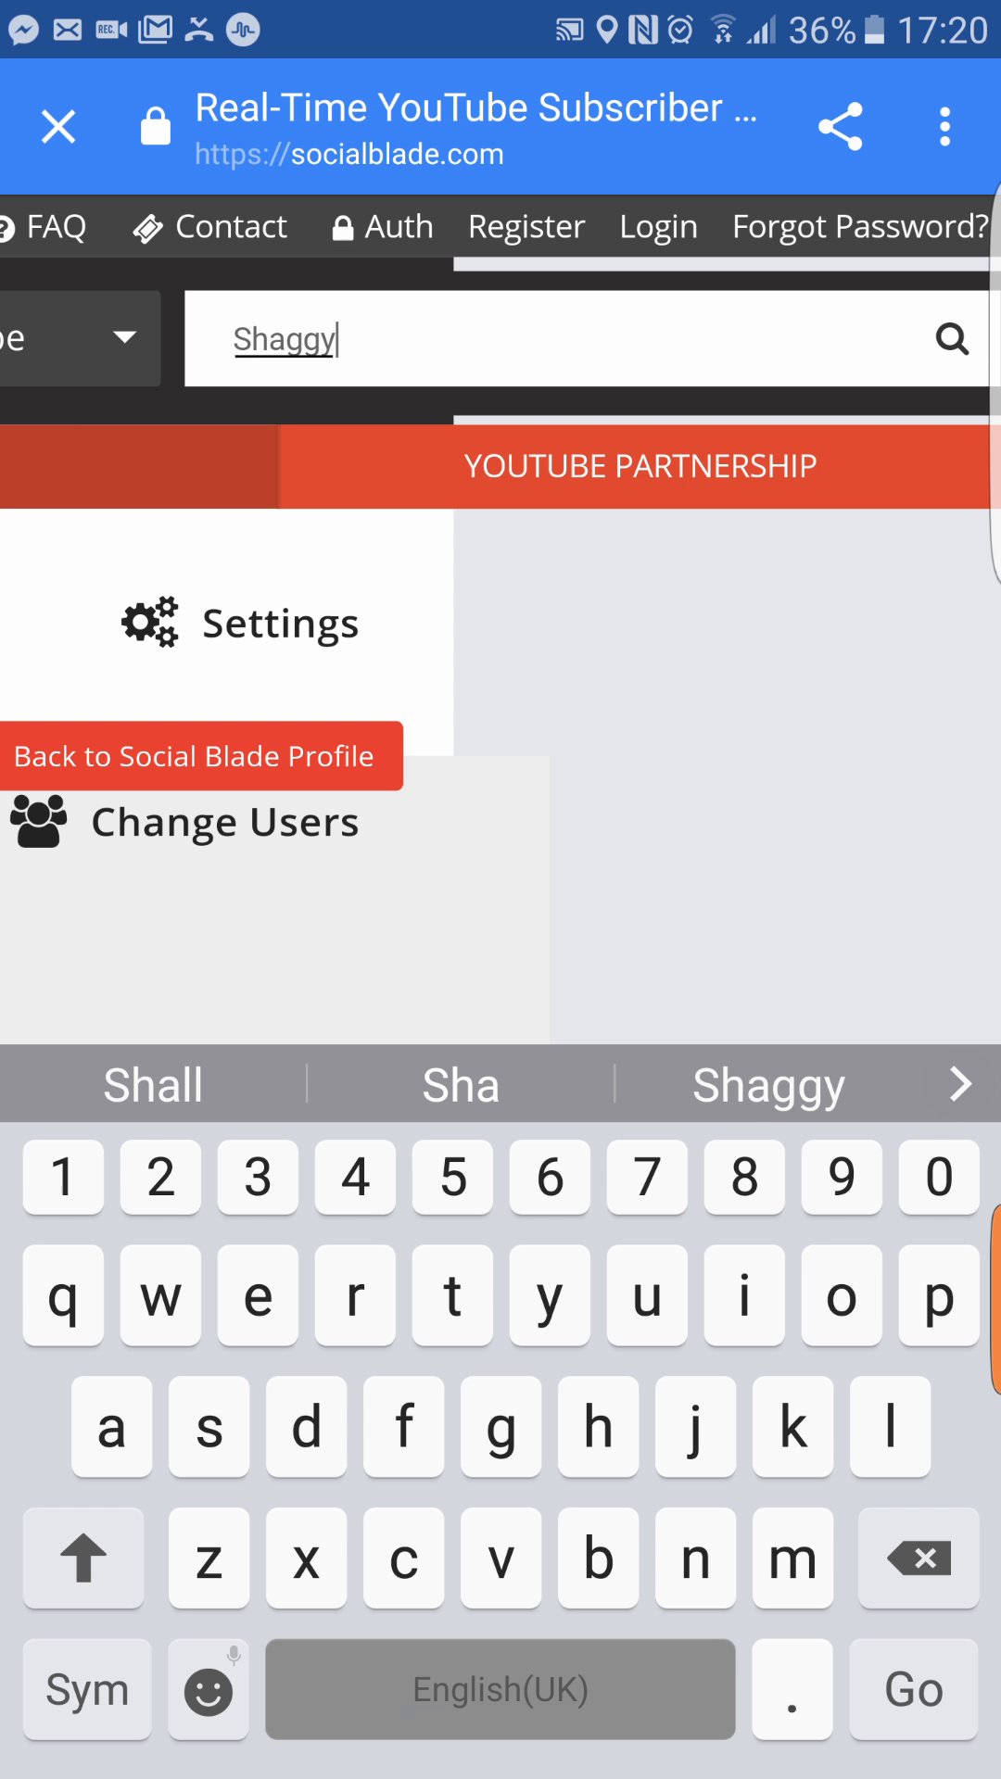
# - Search Social Blade for the channel and open golden apple's statistics
pyautogui.write('jr')
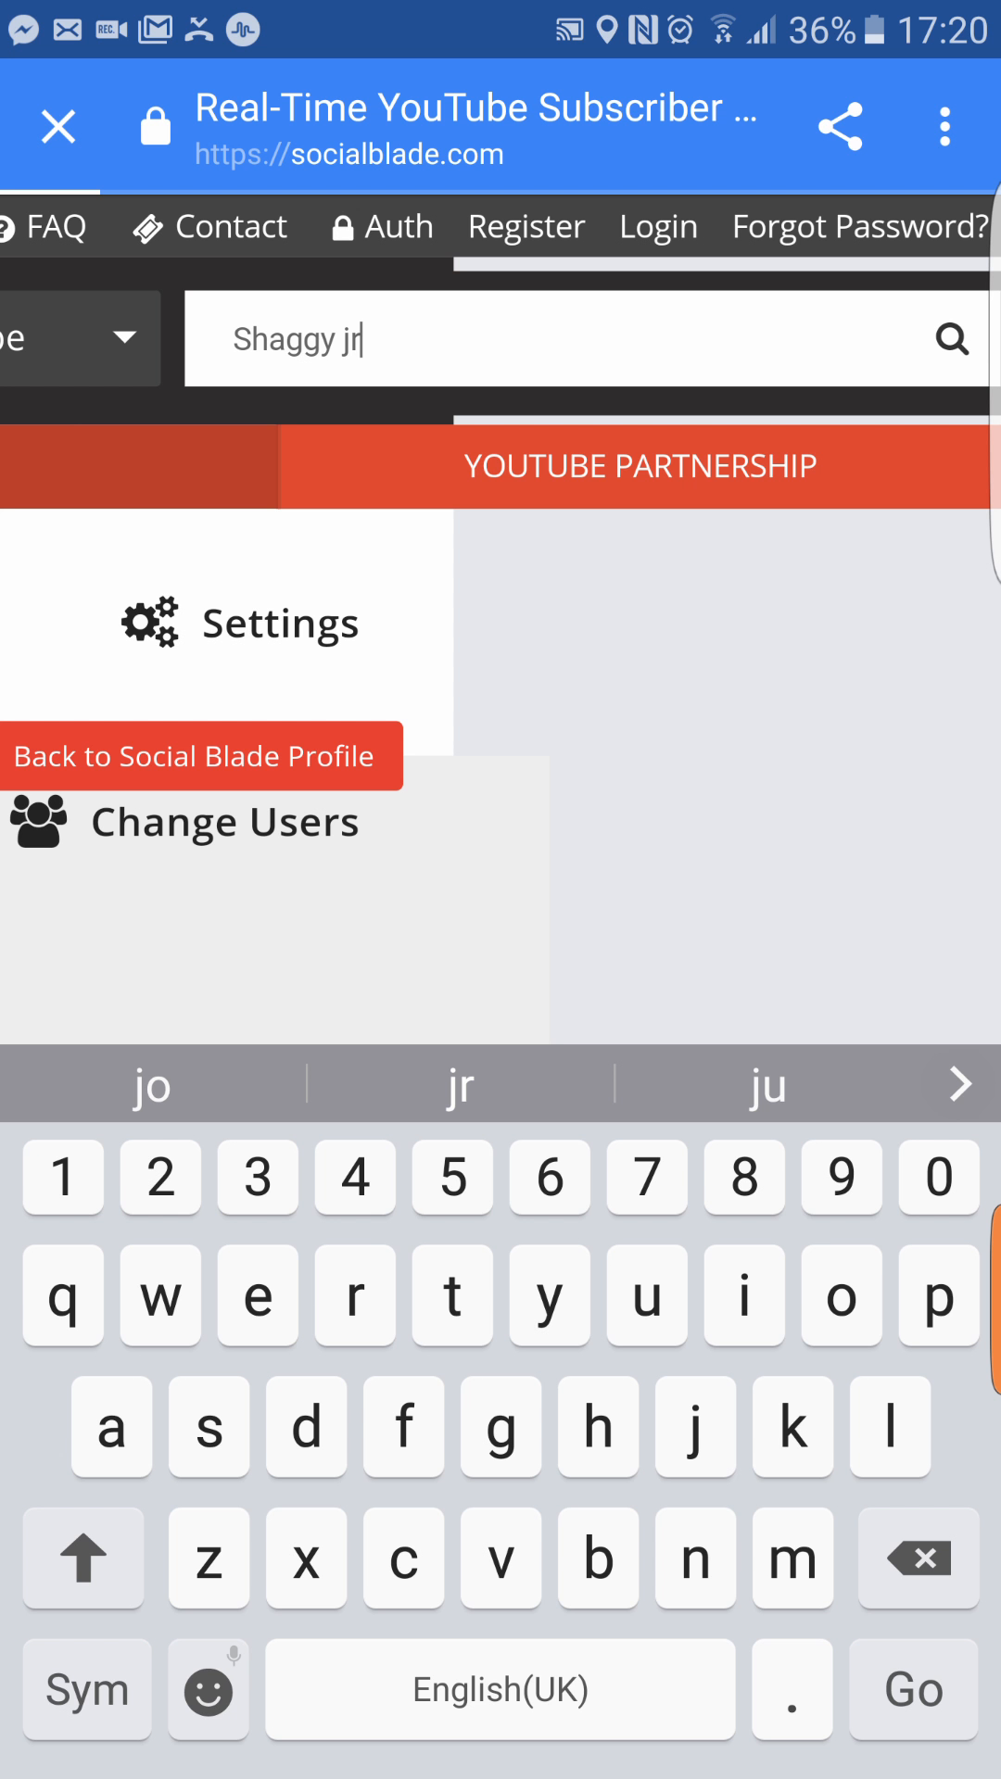
pyautogui.click(914, 1689)
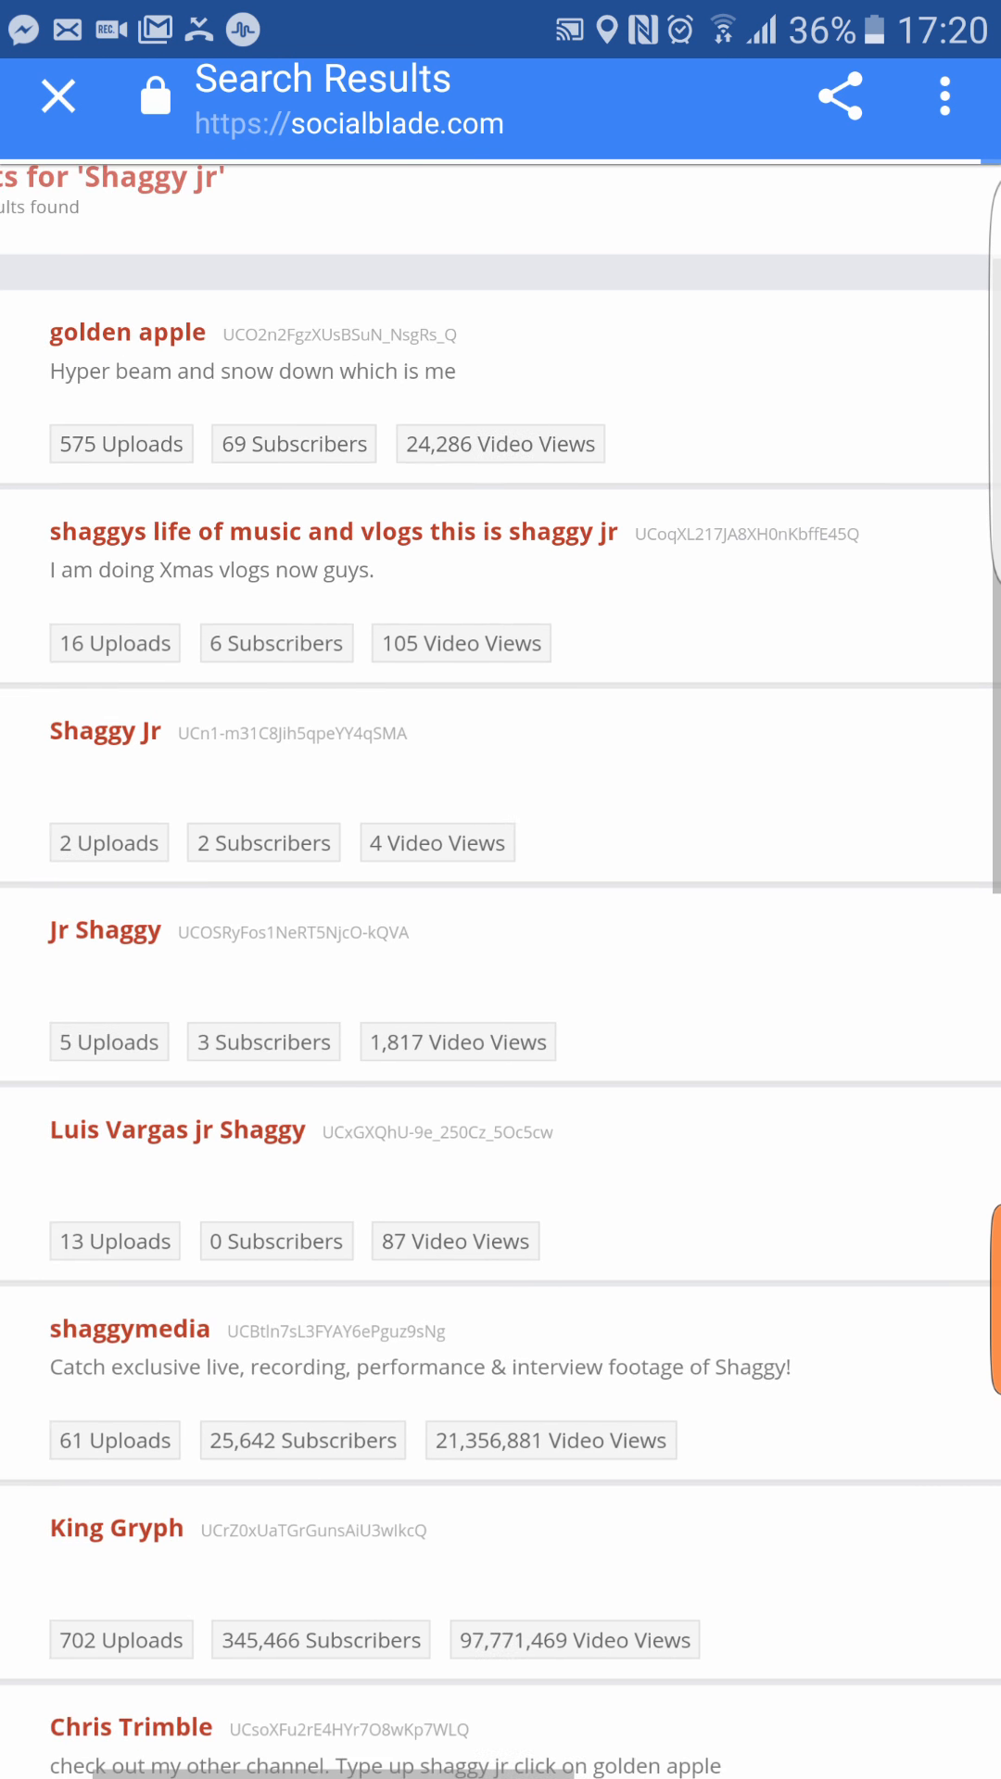
pyautogui.scroll(3)
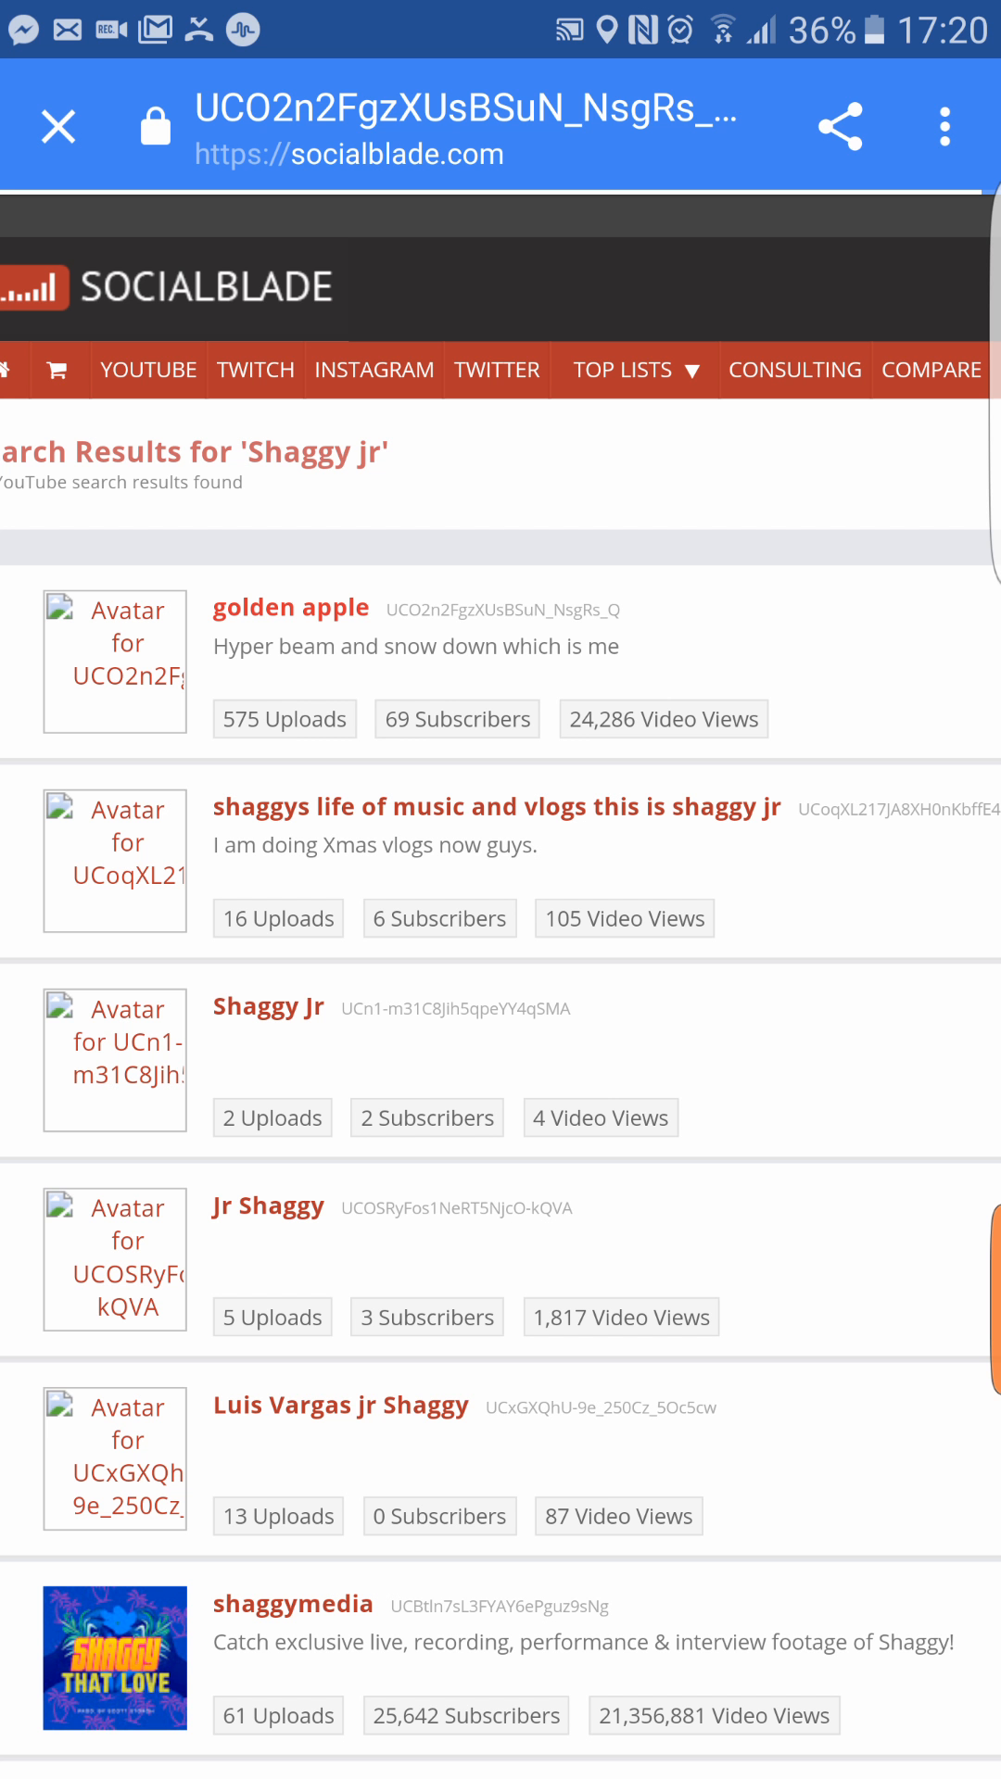
pyautogui.click(288, 607)
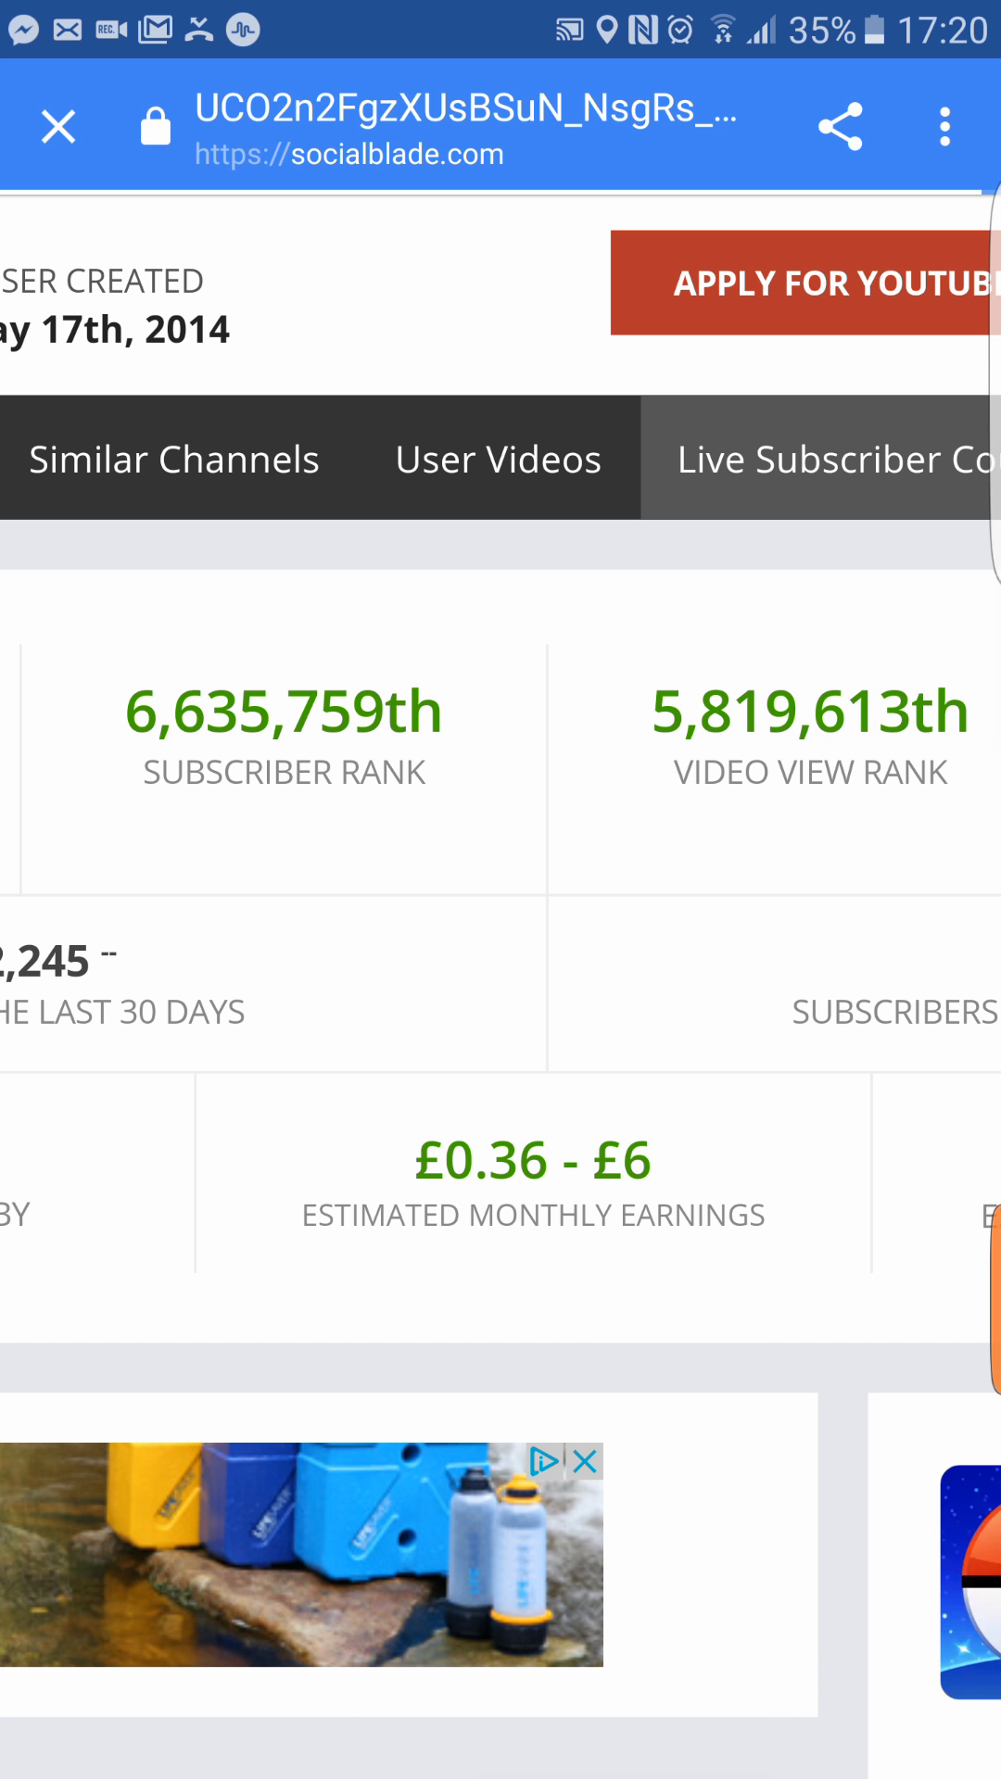
# - View golden apple's live count of 69 subscribers, then return to Frontlines
pyautogui.click(834, 457)
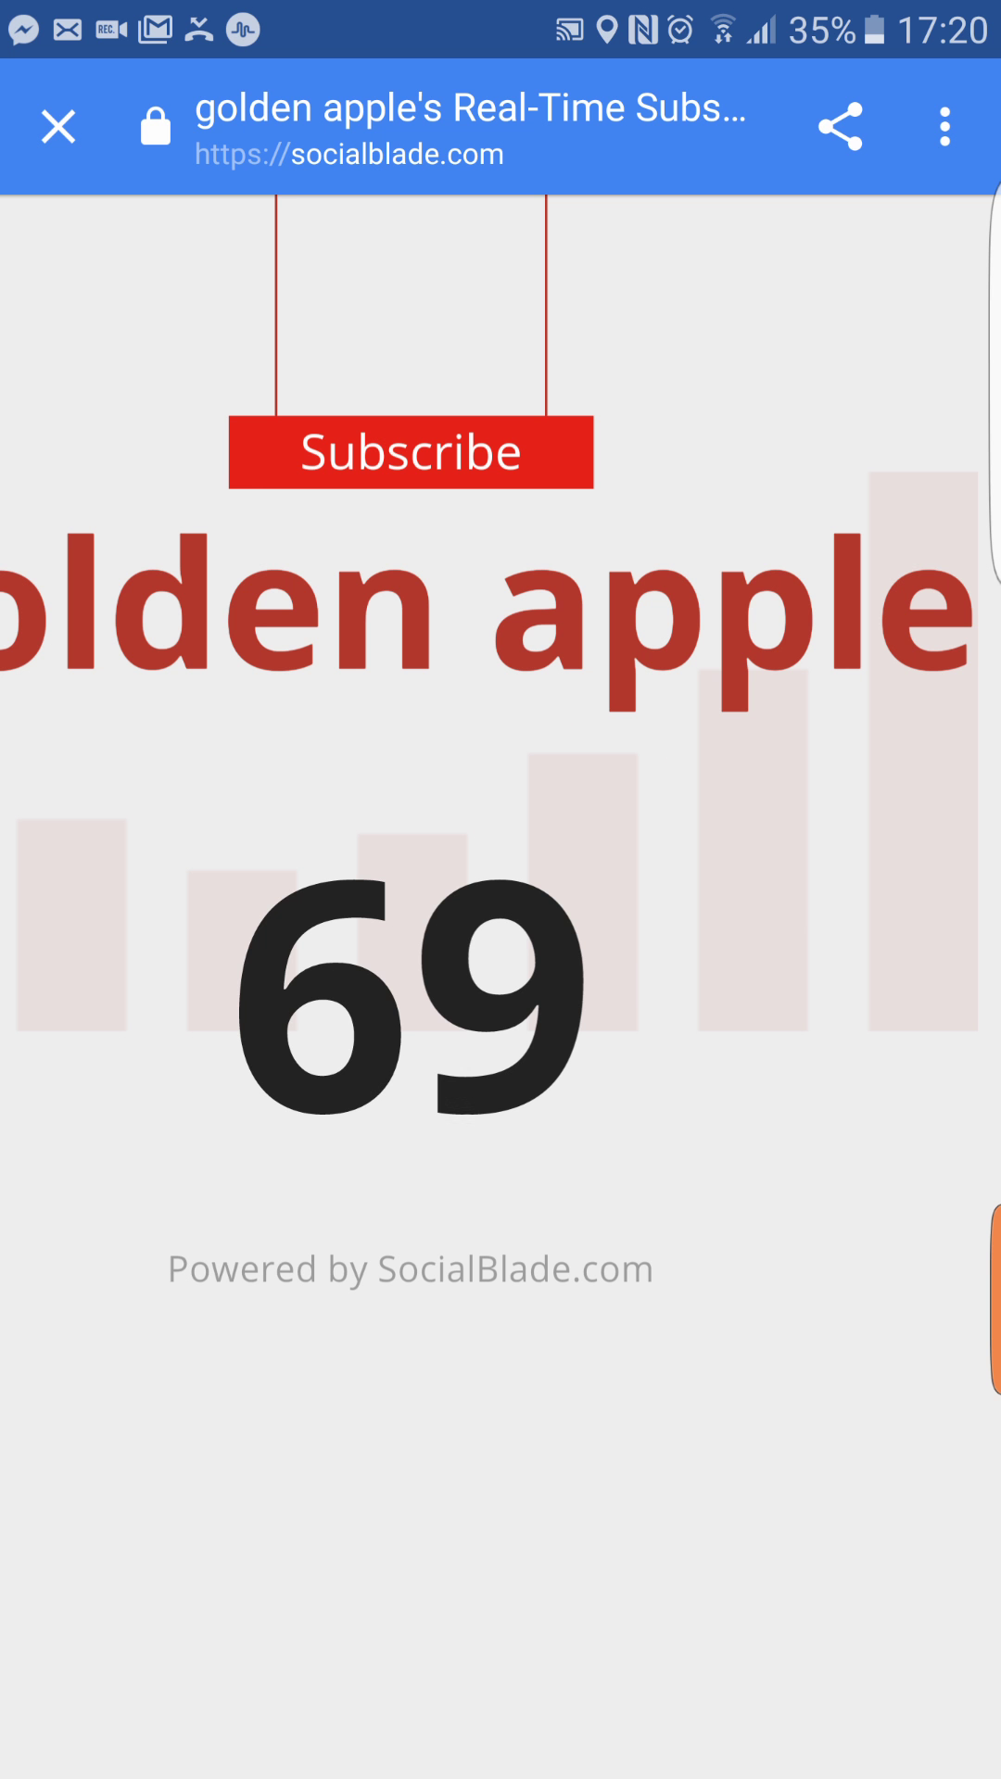
pyautogui.scroll(3)
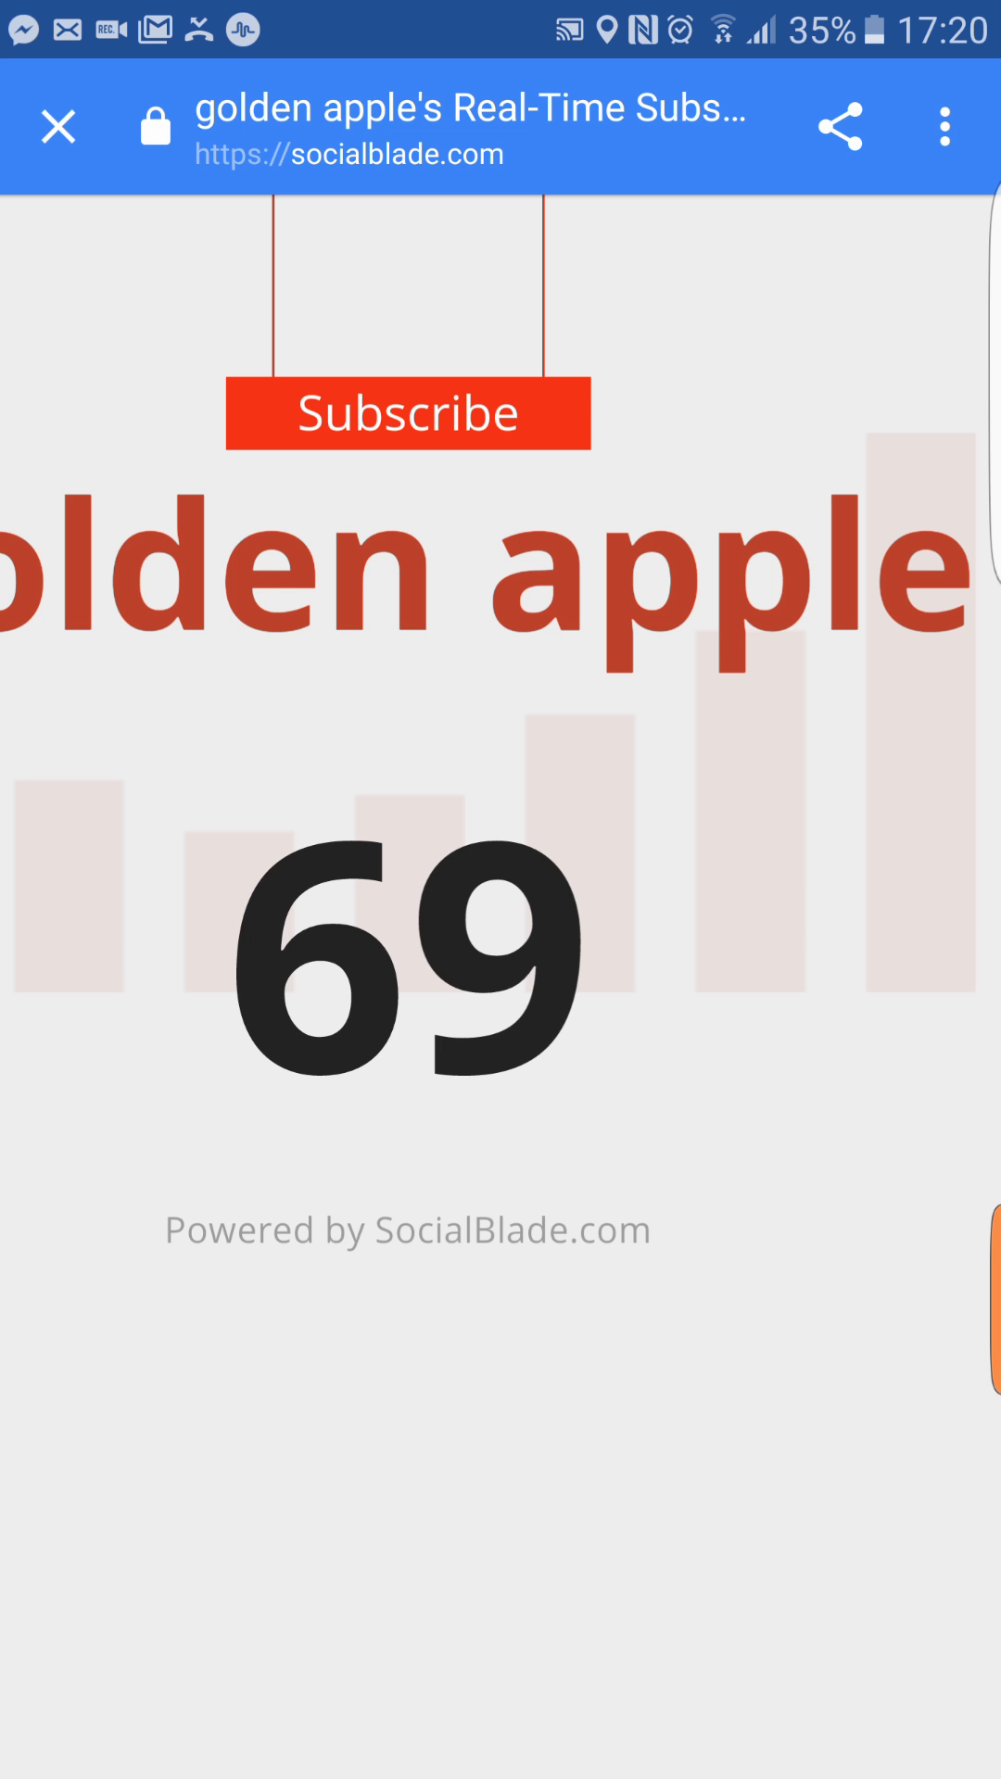
pyautogui.click(57, 126)
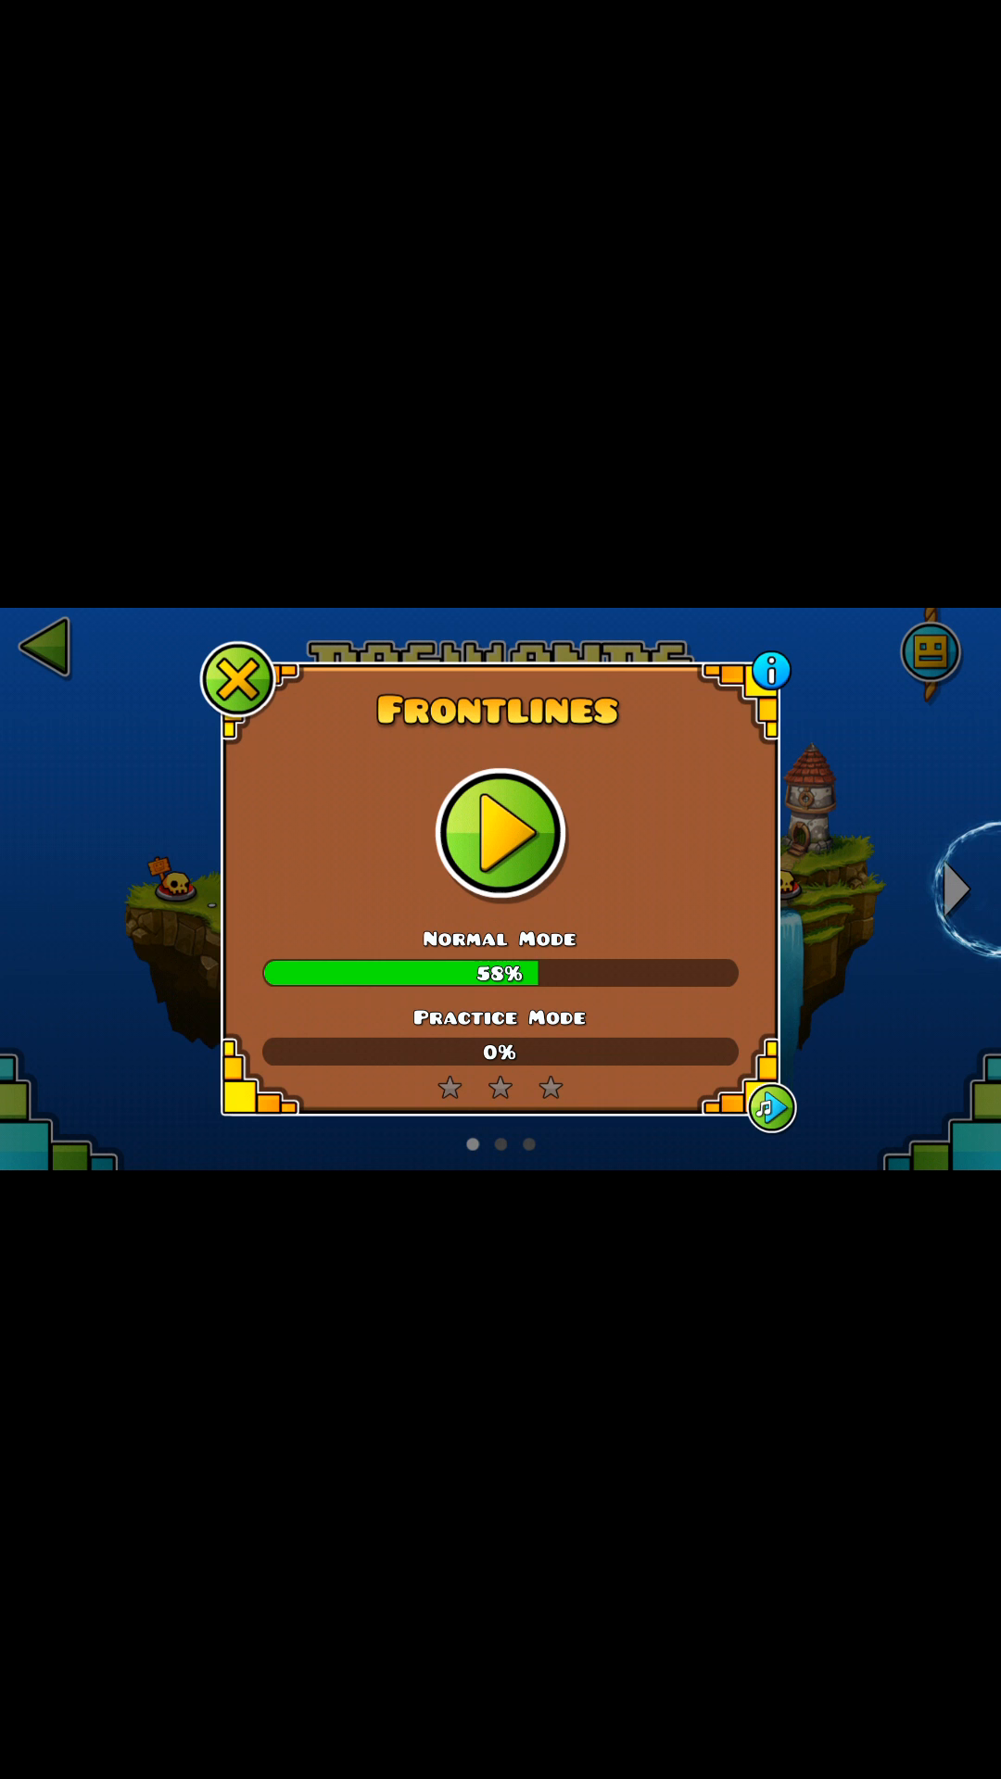
# - Restart Frontlines and retry after crashes through attempt 7, ending at 37%
pyautogui.click(500, 834)
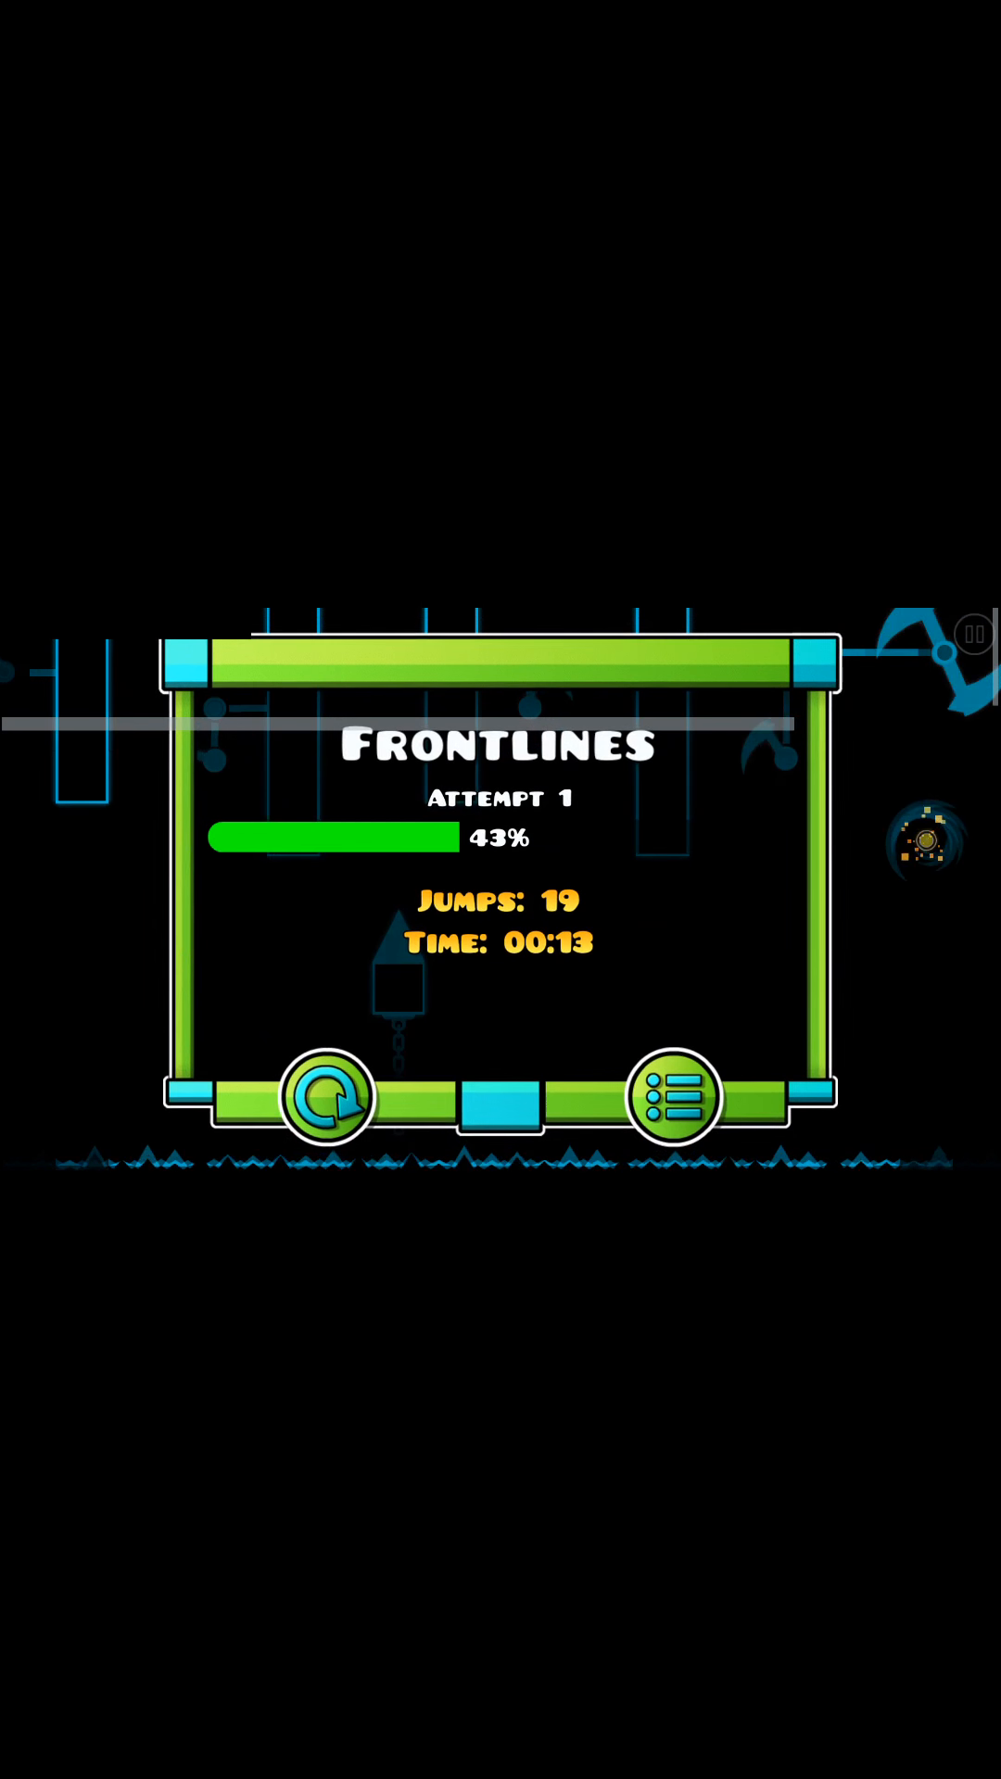
pyautogui.click(323, 1095)
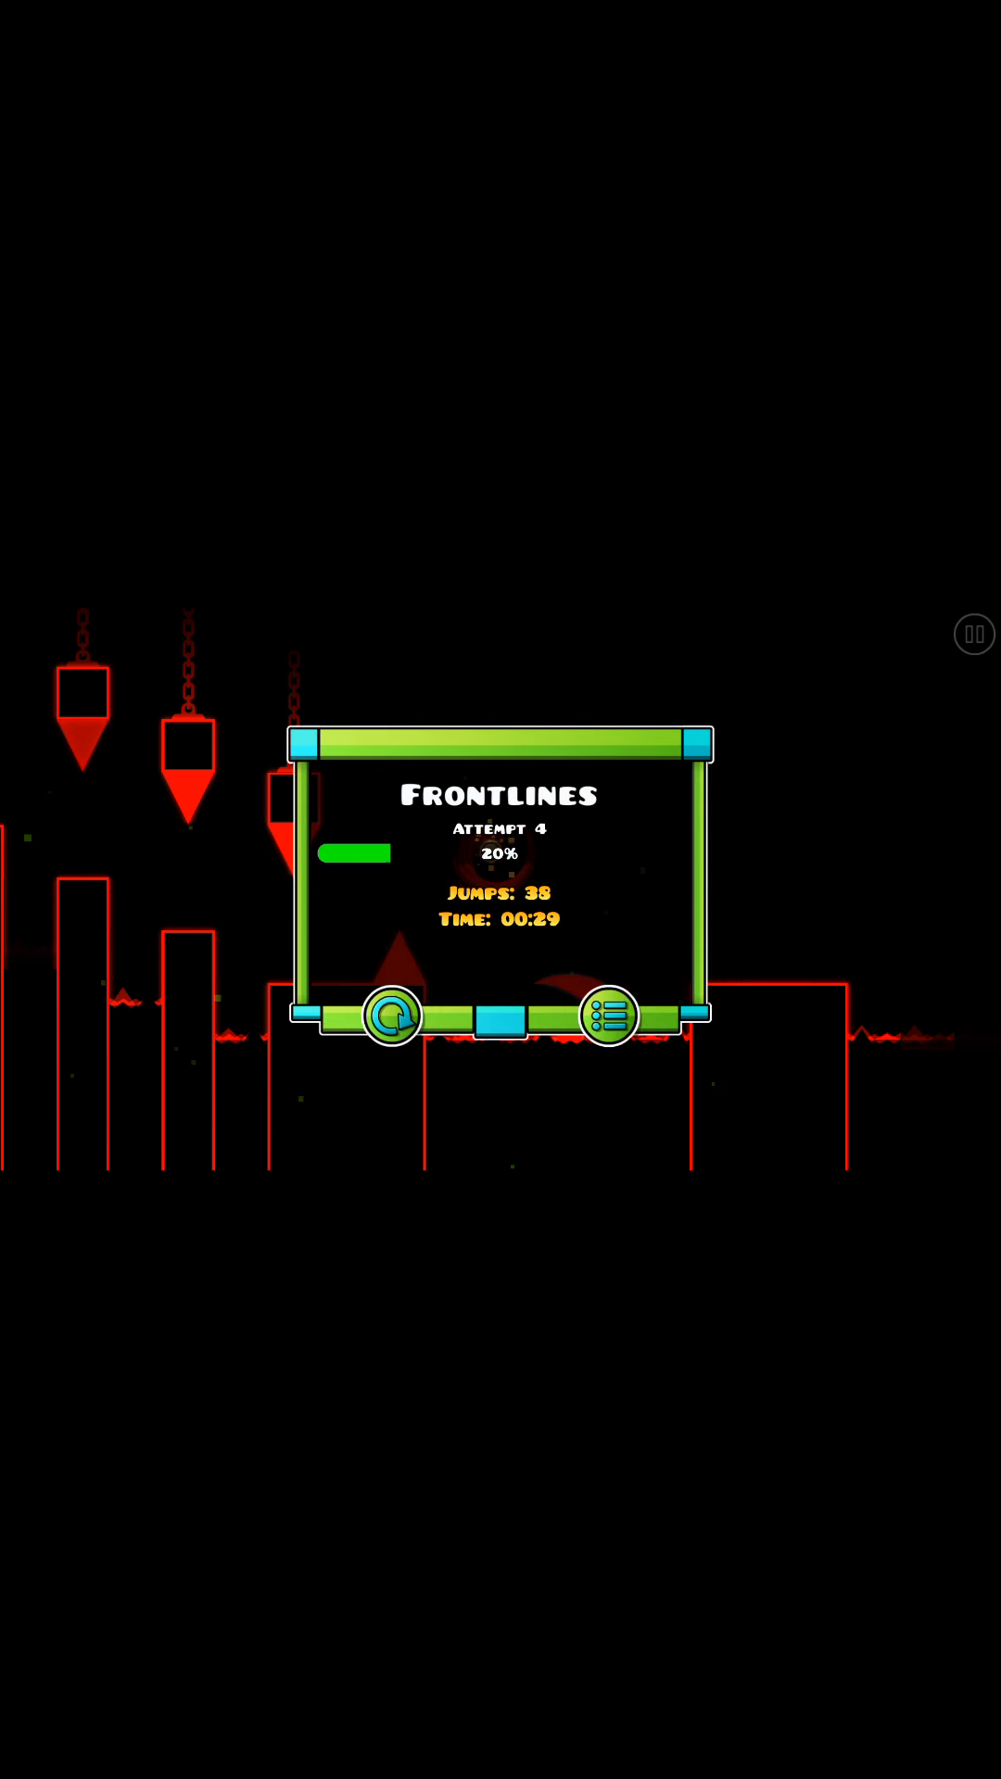
pyautogui.click(391, 1015)
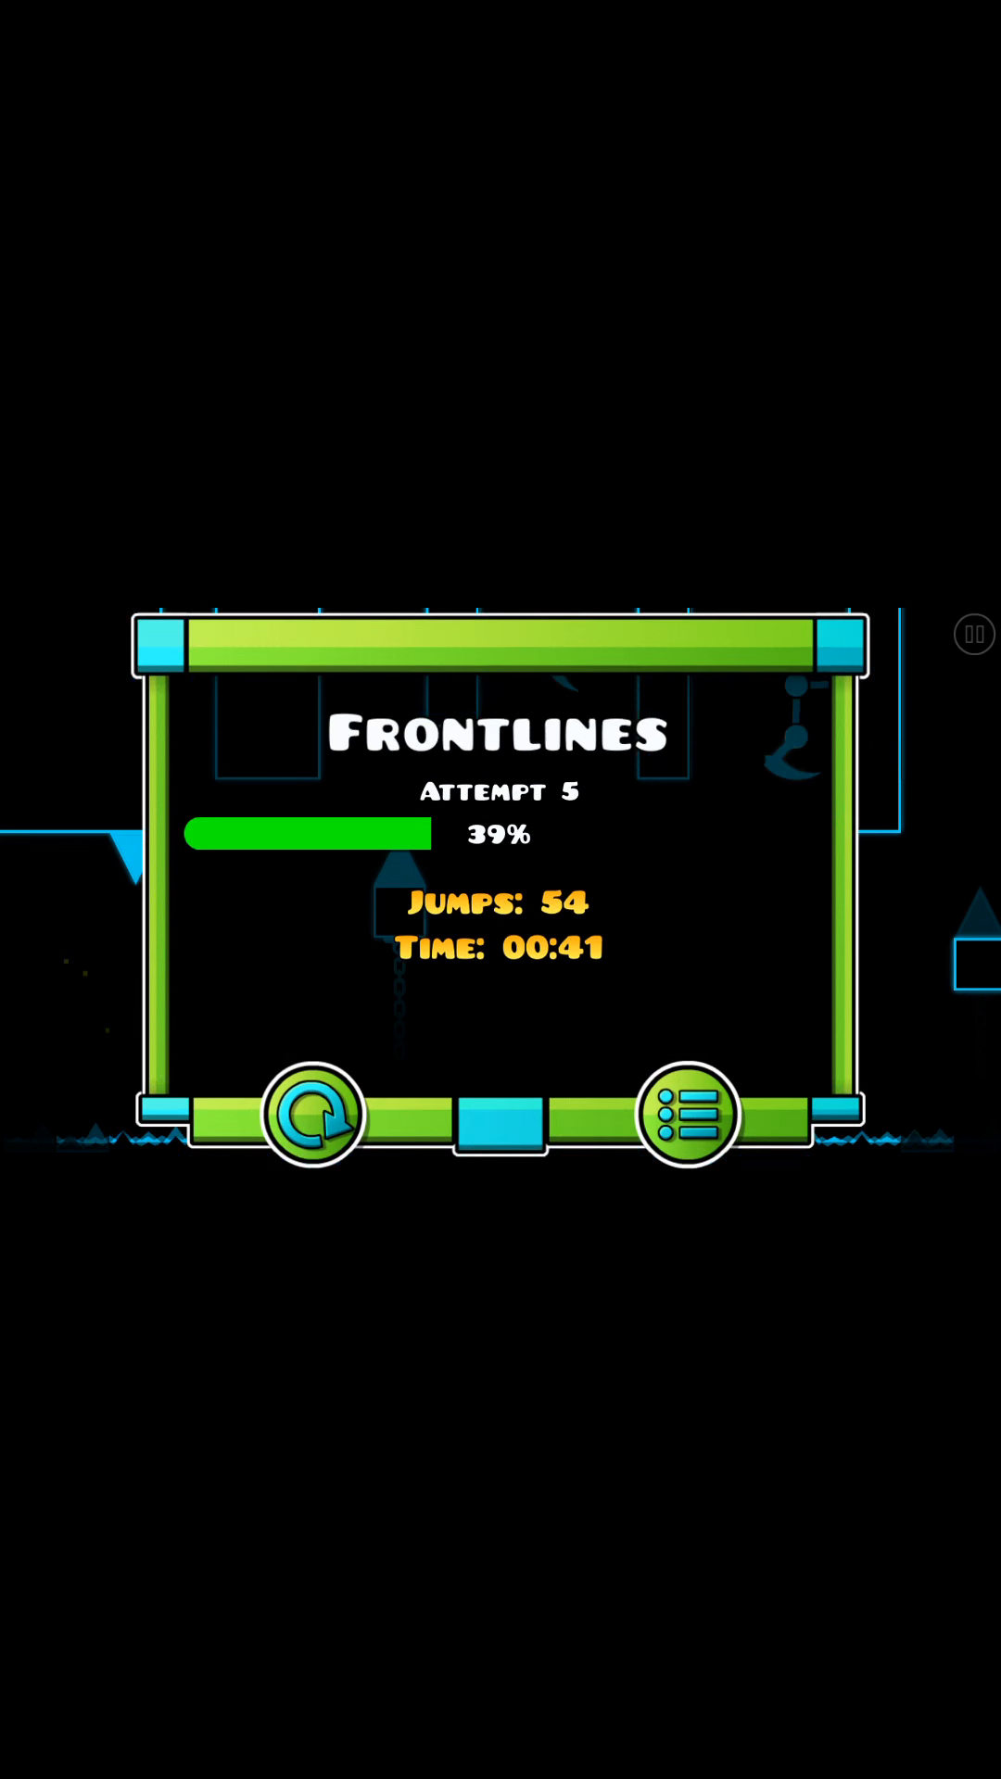
pyautogui.click(314, 1116)
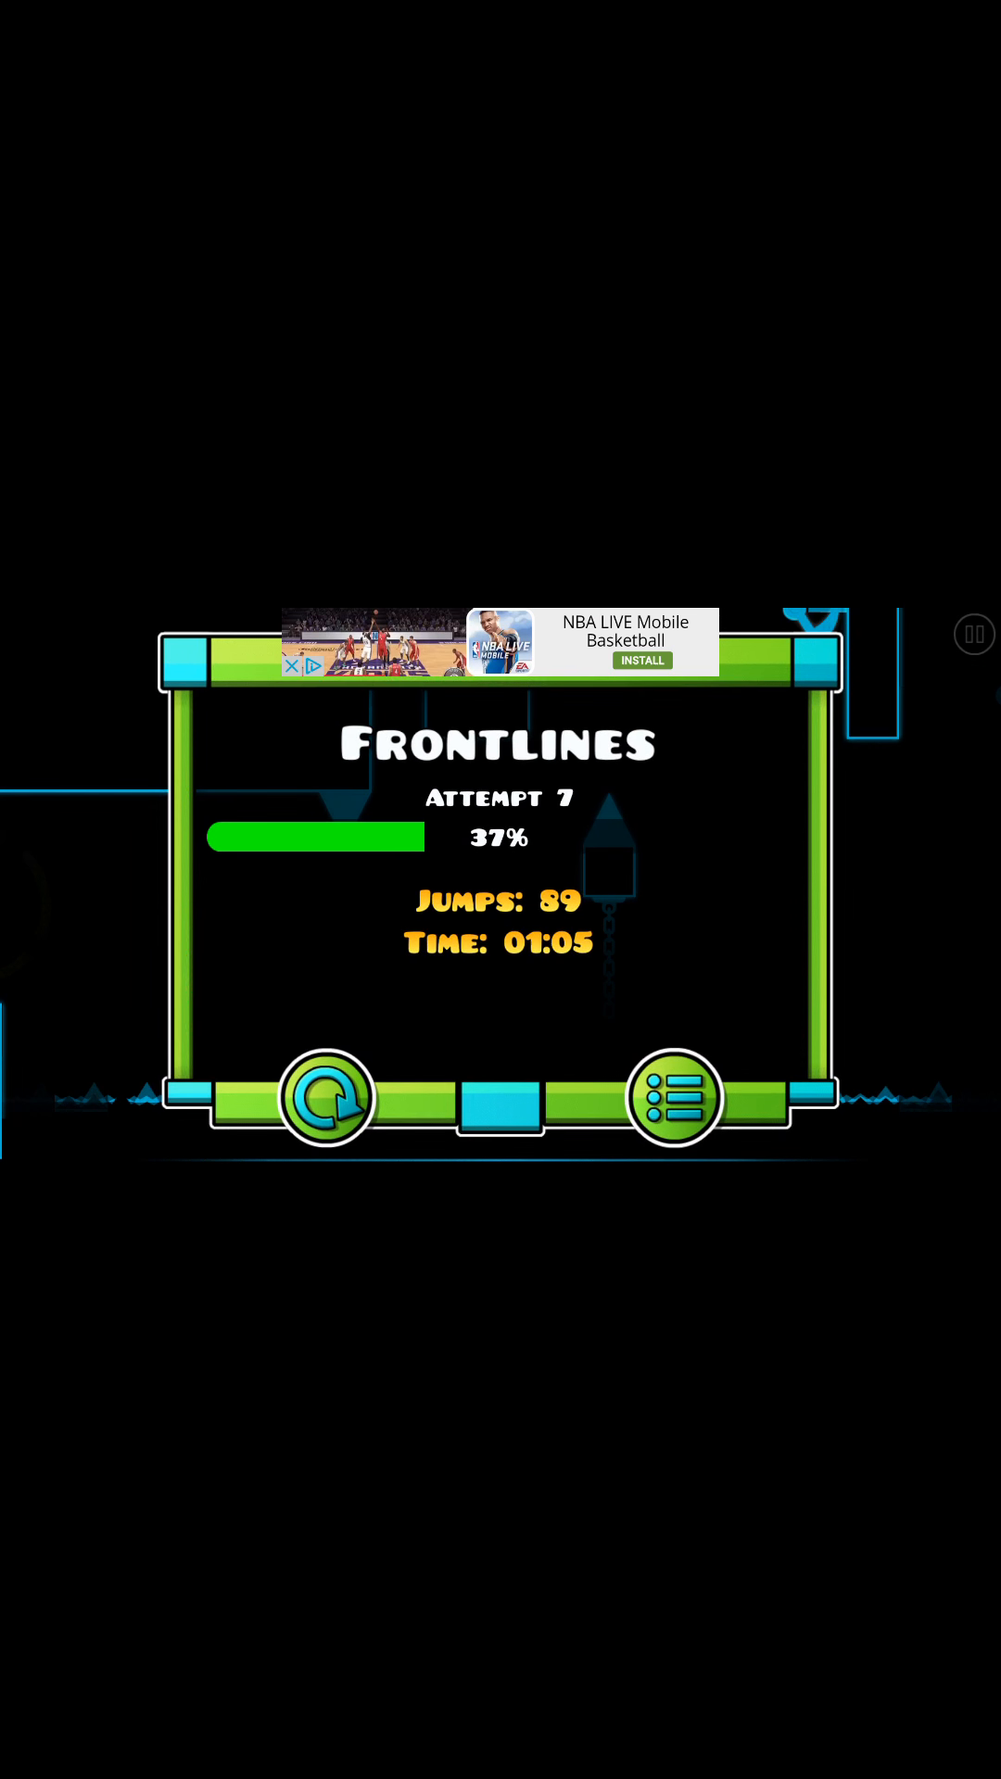
# - Retry Frontlines to attempt 11 at 43%, then exit to the online levels menu
pyautogui.click(325, 1097)
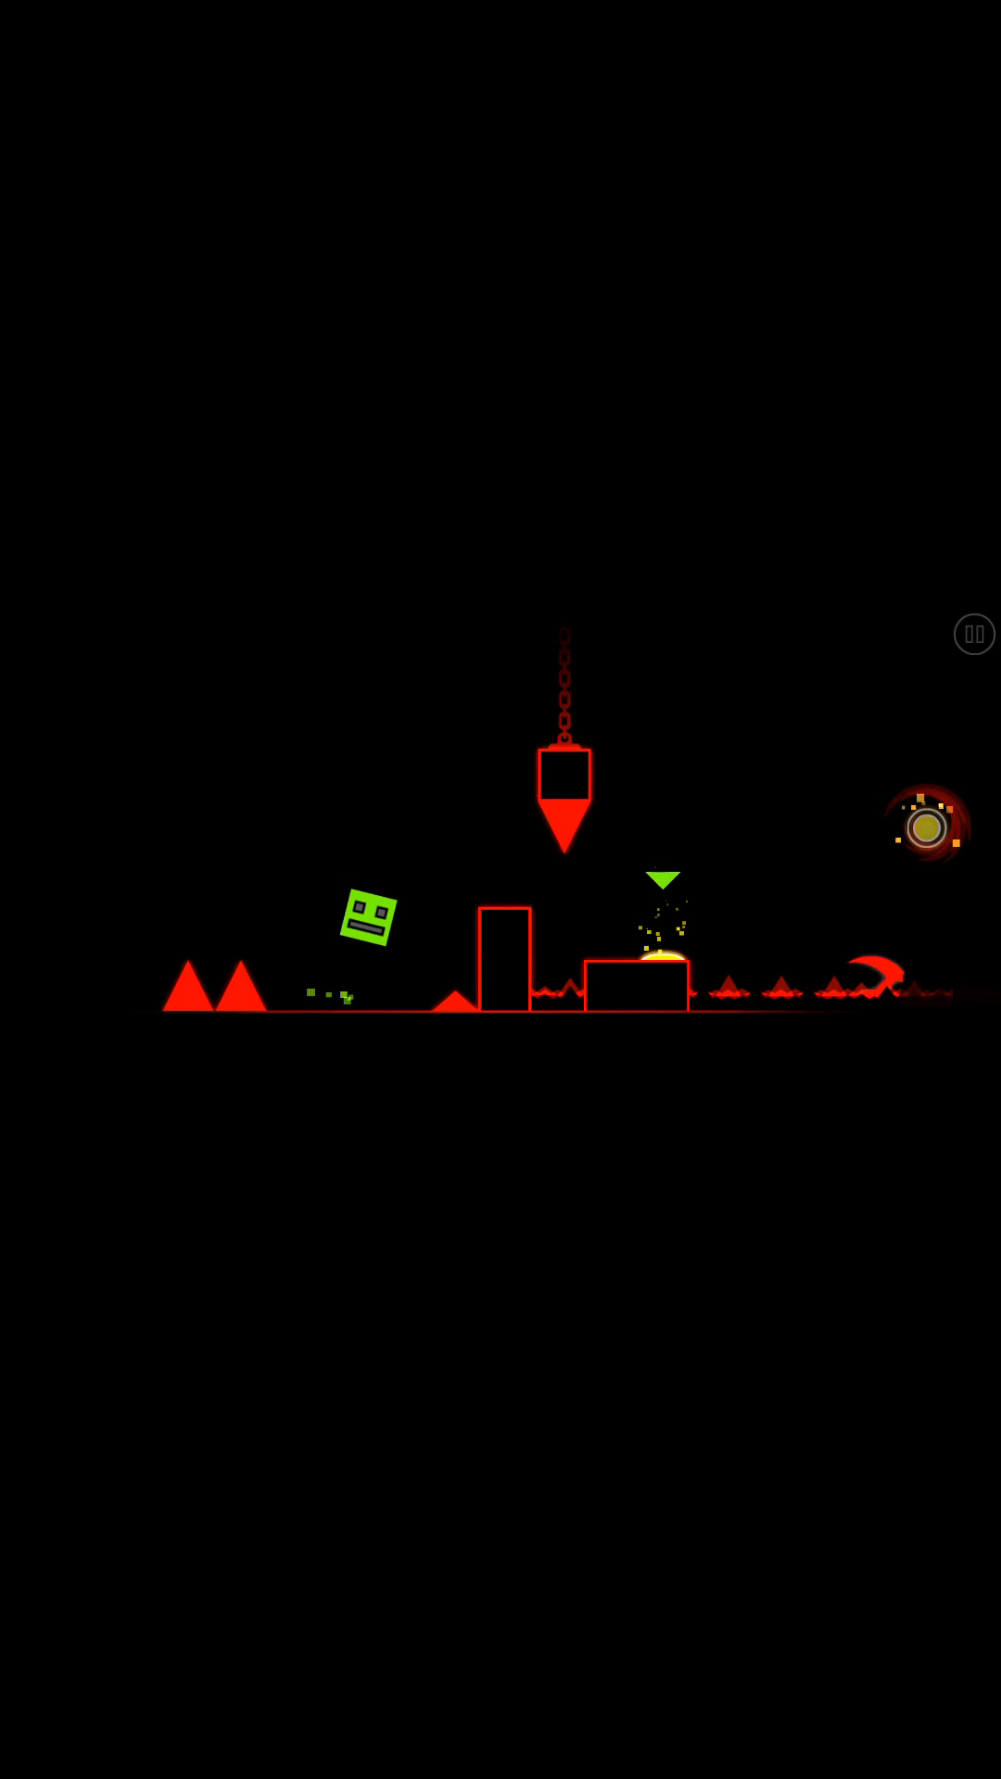
pyautogui.click(500, 987)
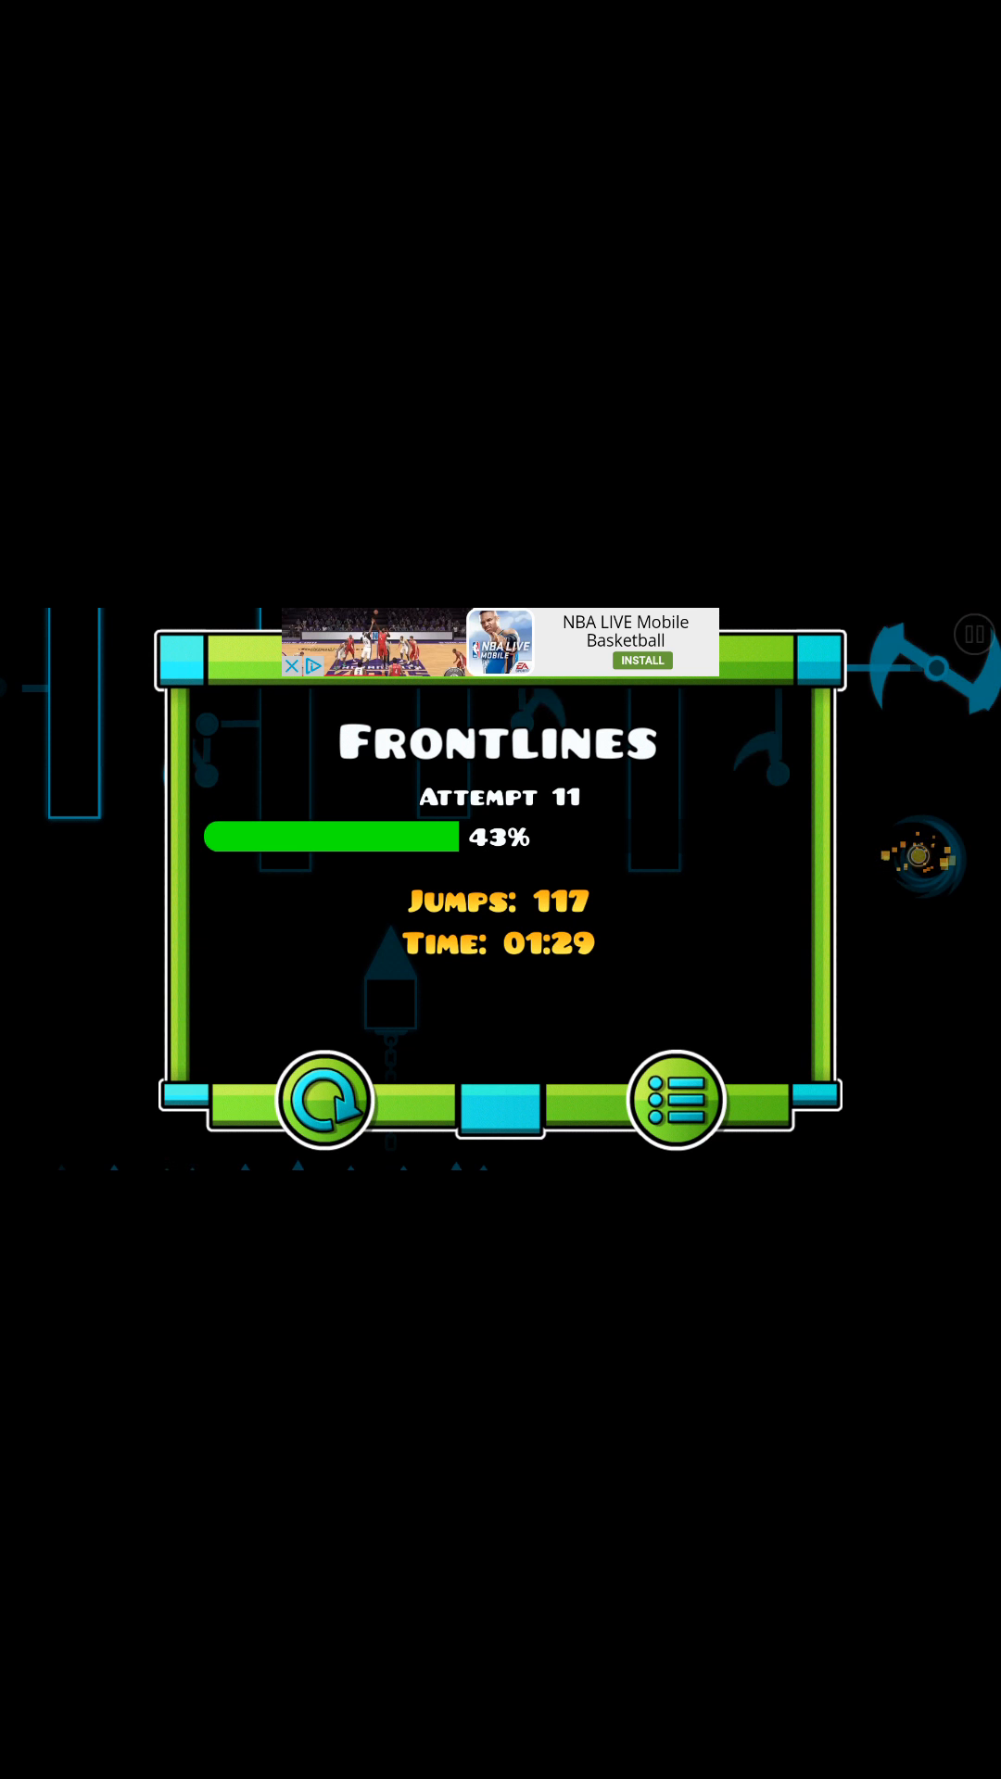
pyautogui.click(673, 1098)
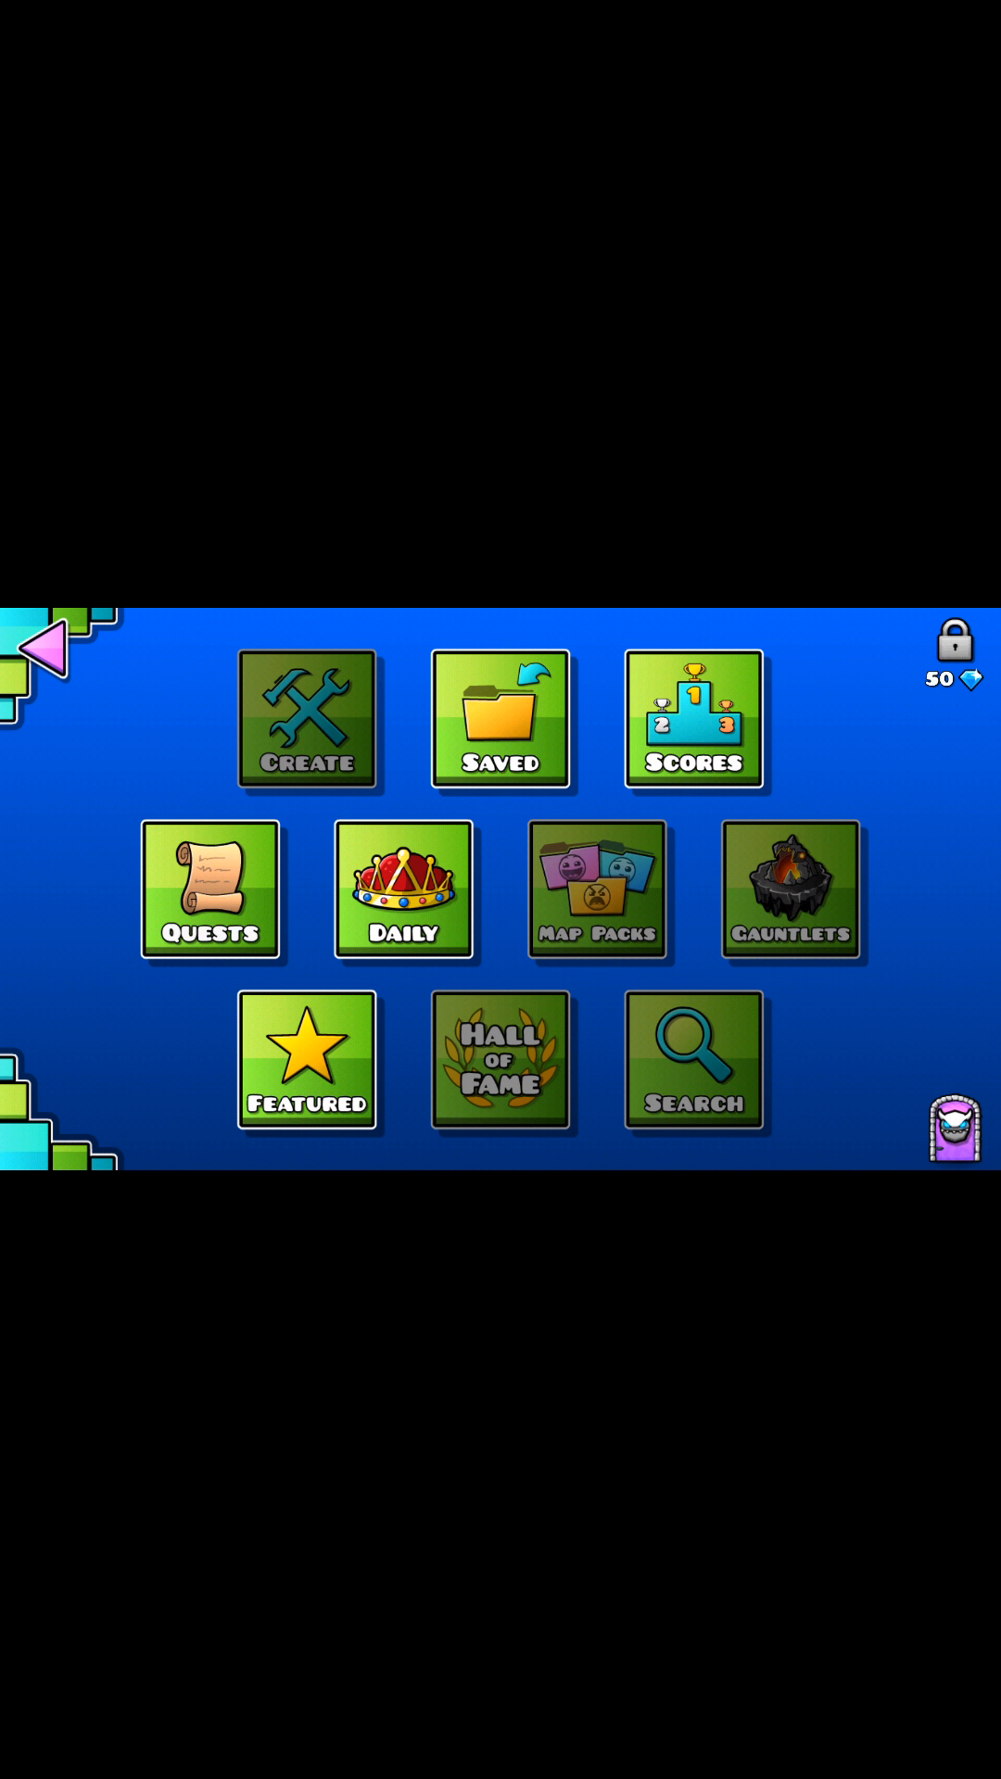
# - Review the Star Finder, Coin Collector and Orb Master quests, then back out to the title screen
pyautogui.click(499, 719)
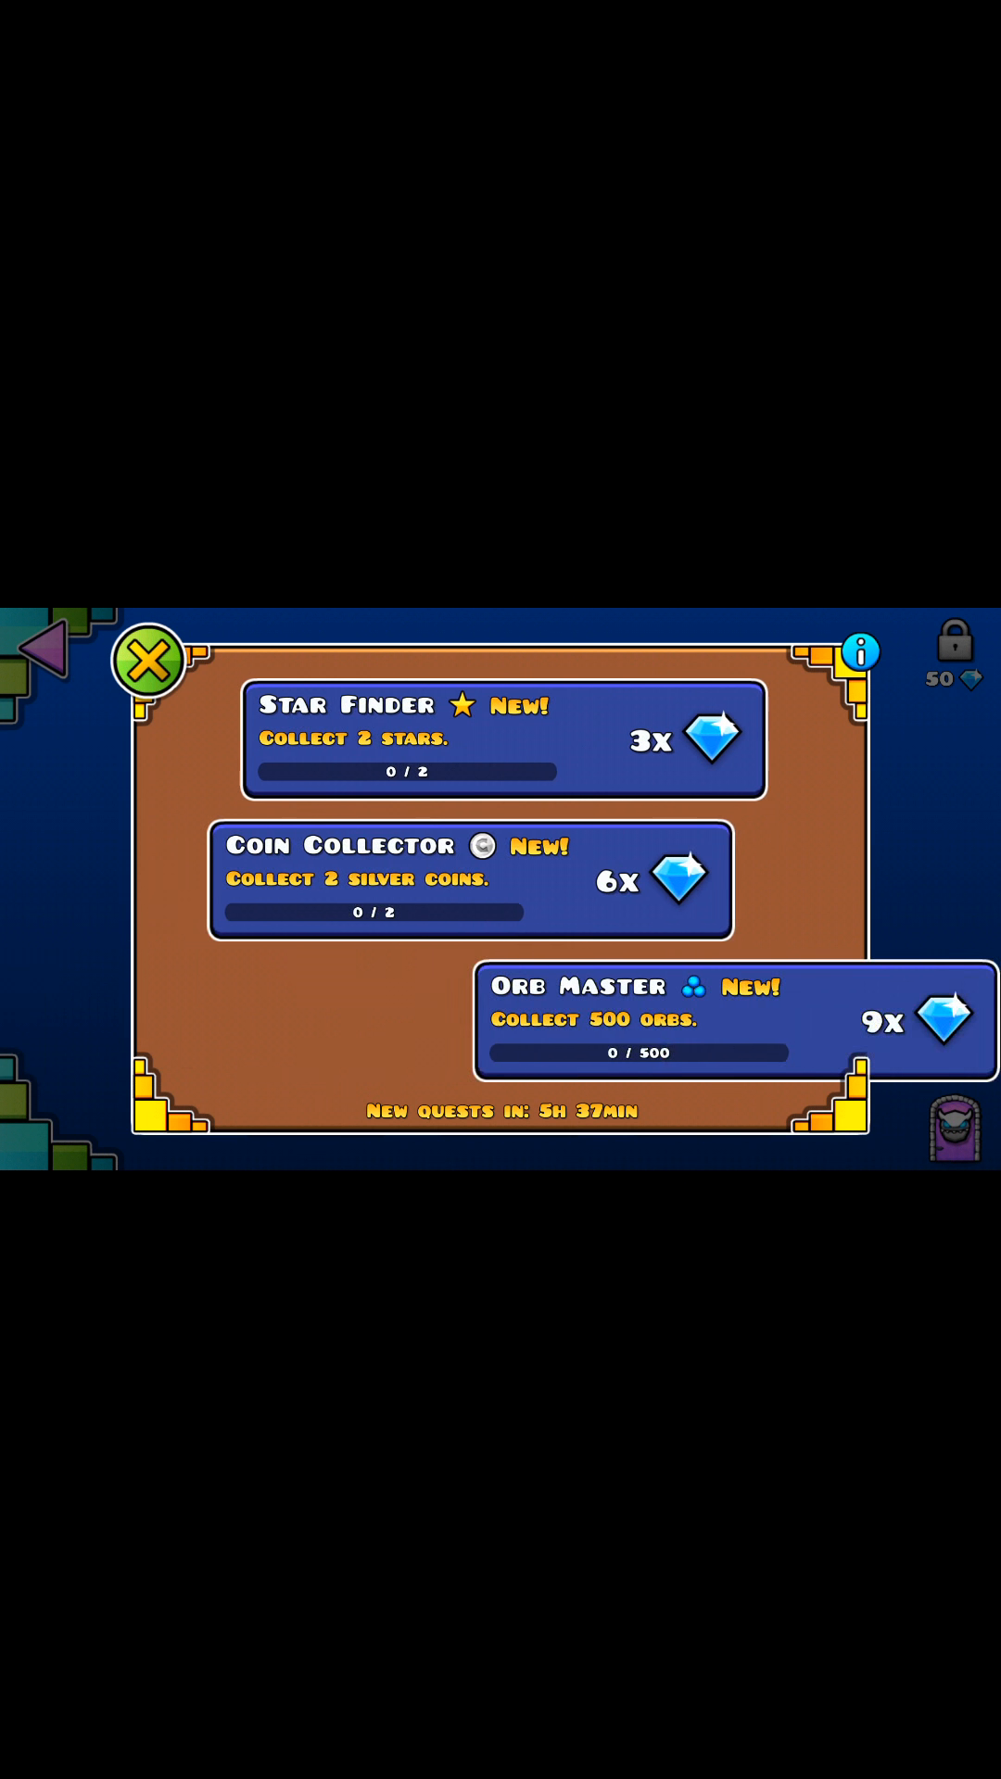
pyautogui.click(147, 658)
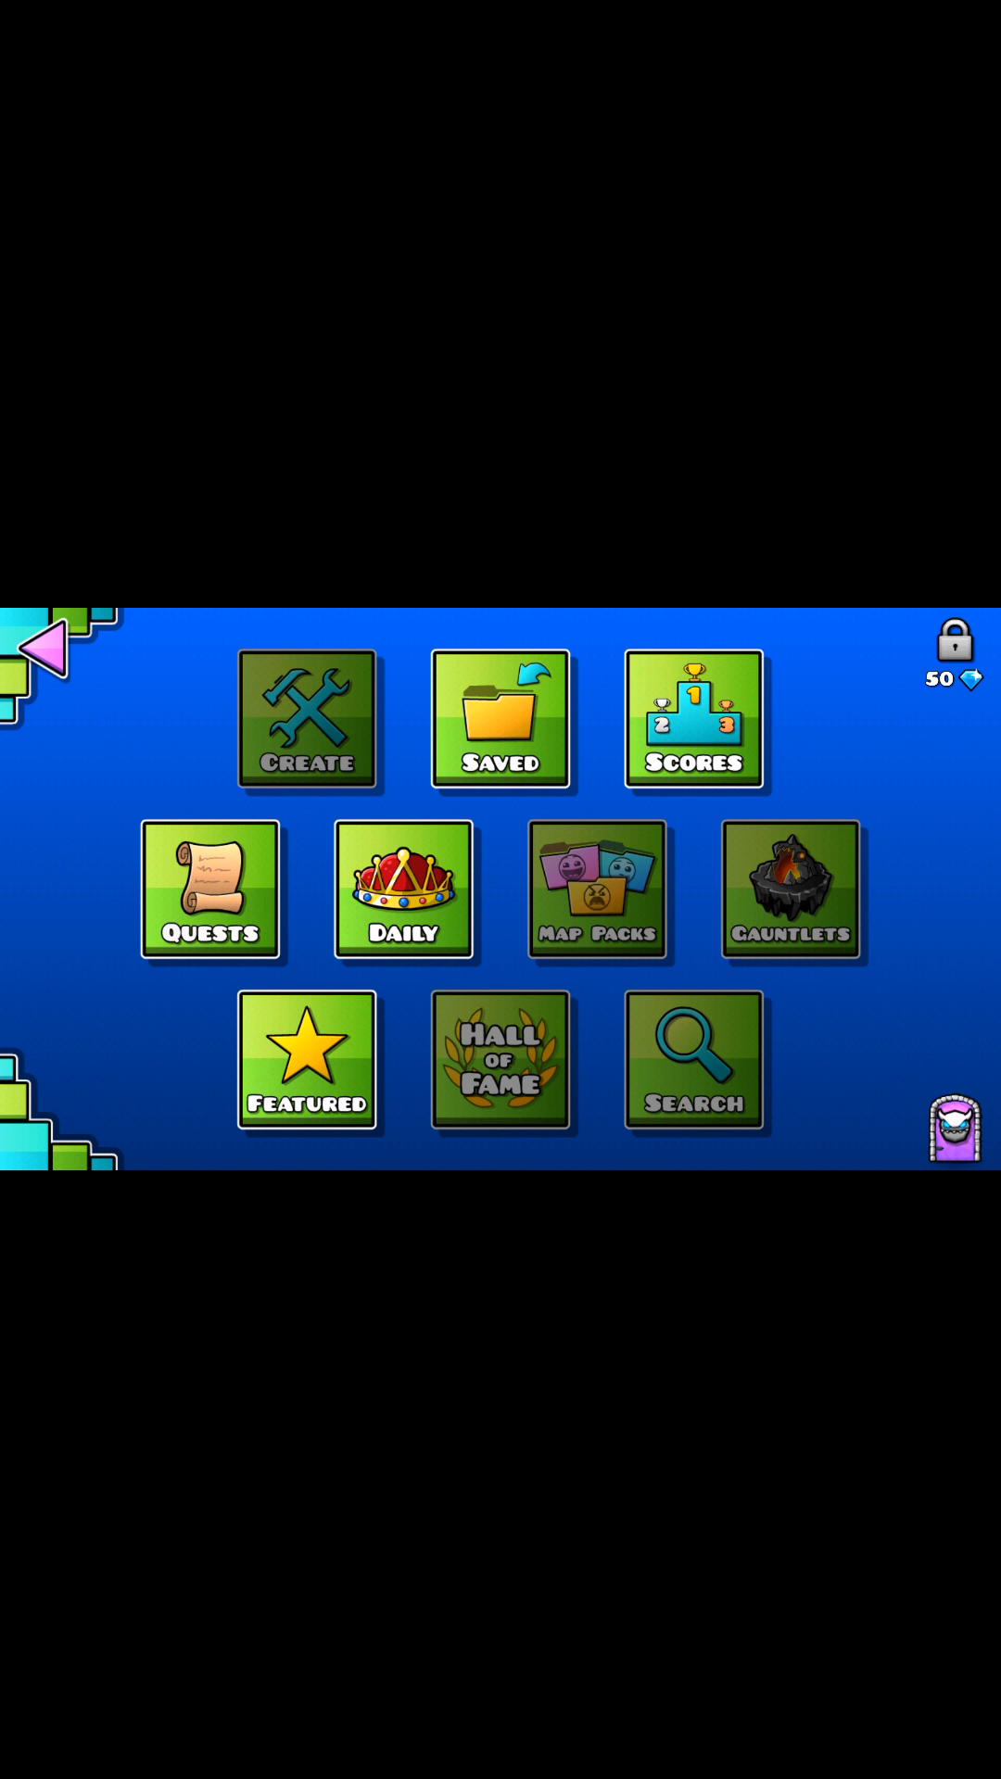
pyautogui.click(951, 1131)
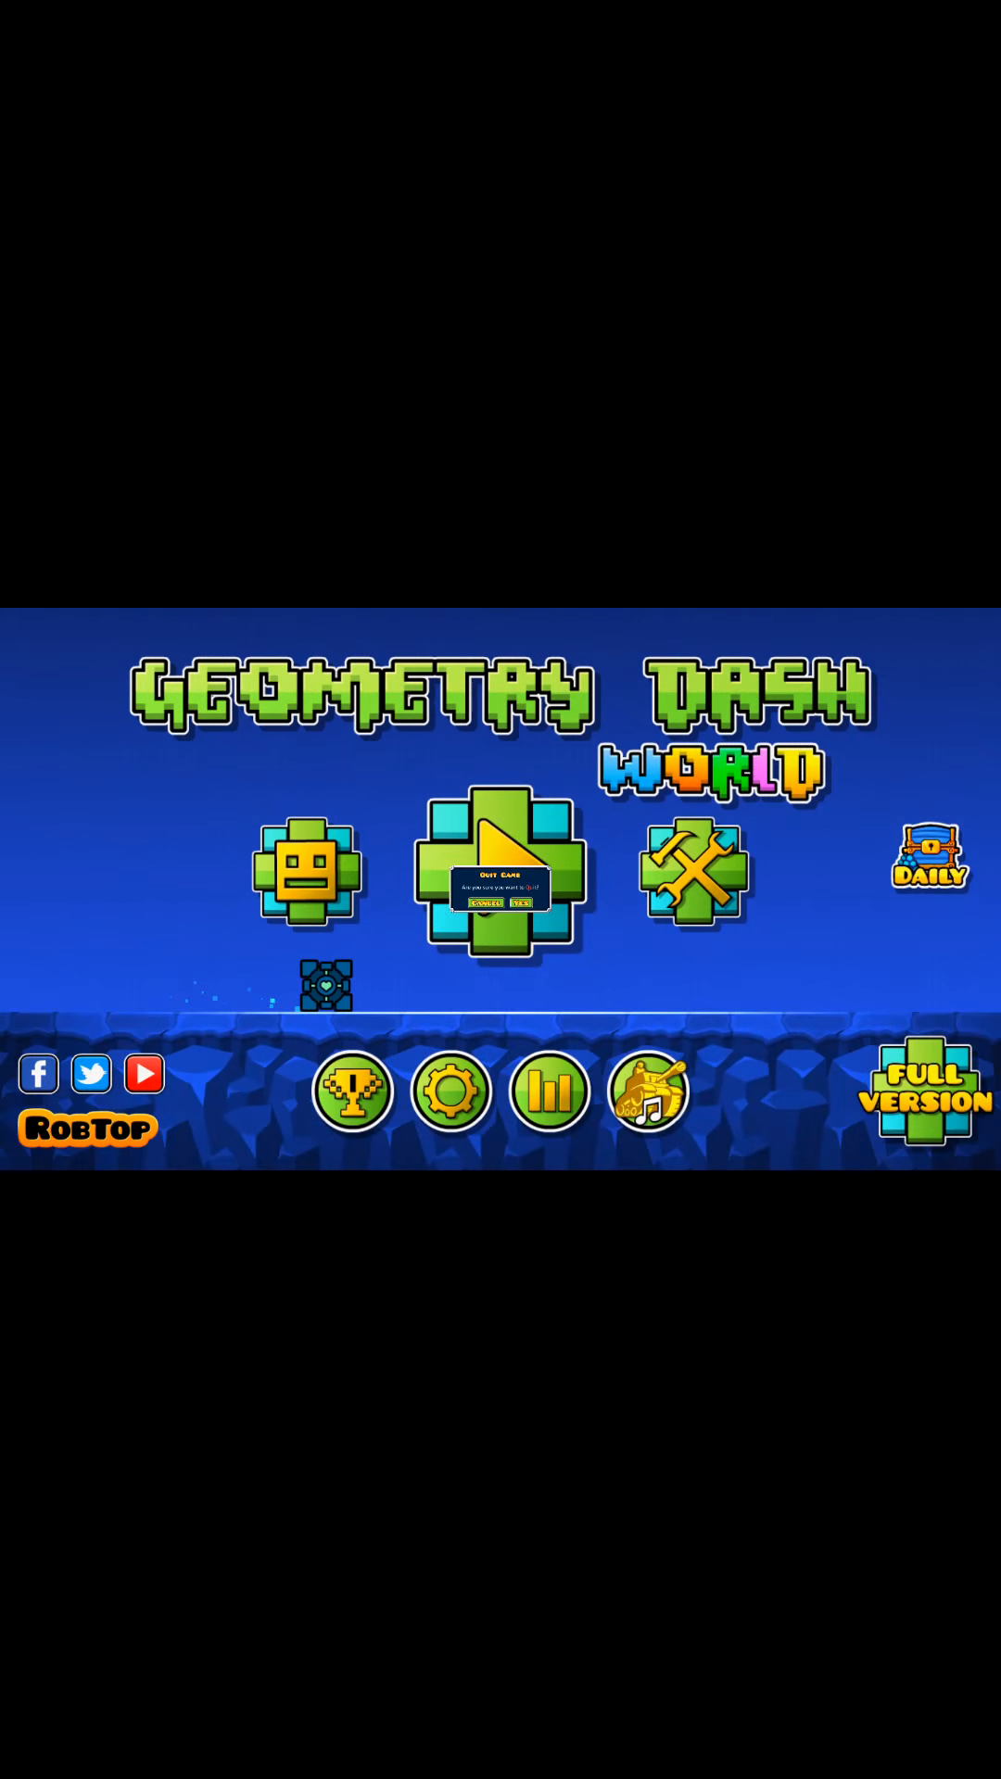
# - Confirm quitting Geometry Dash World and open the Rec. screen recorder app
pyautogui.click(521, 901)
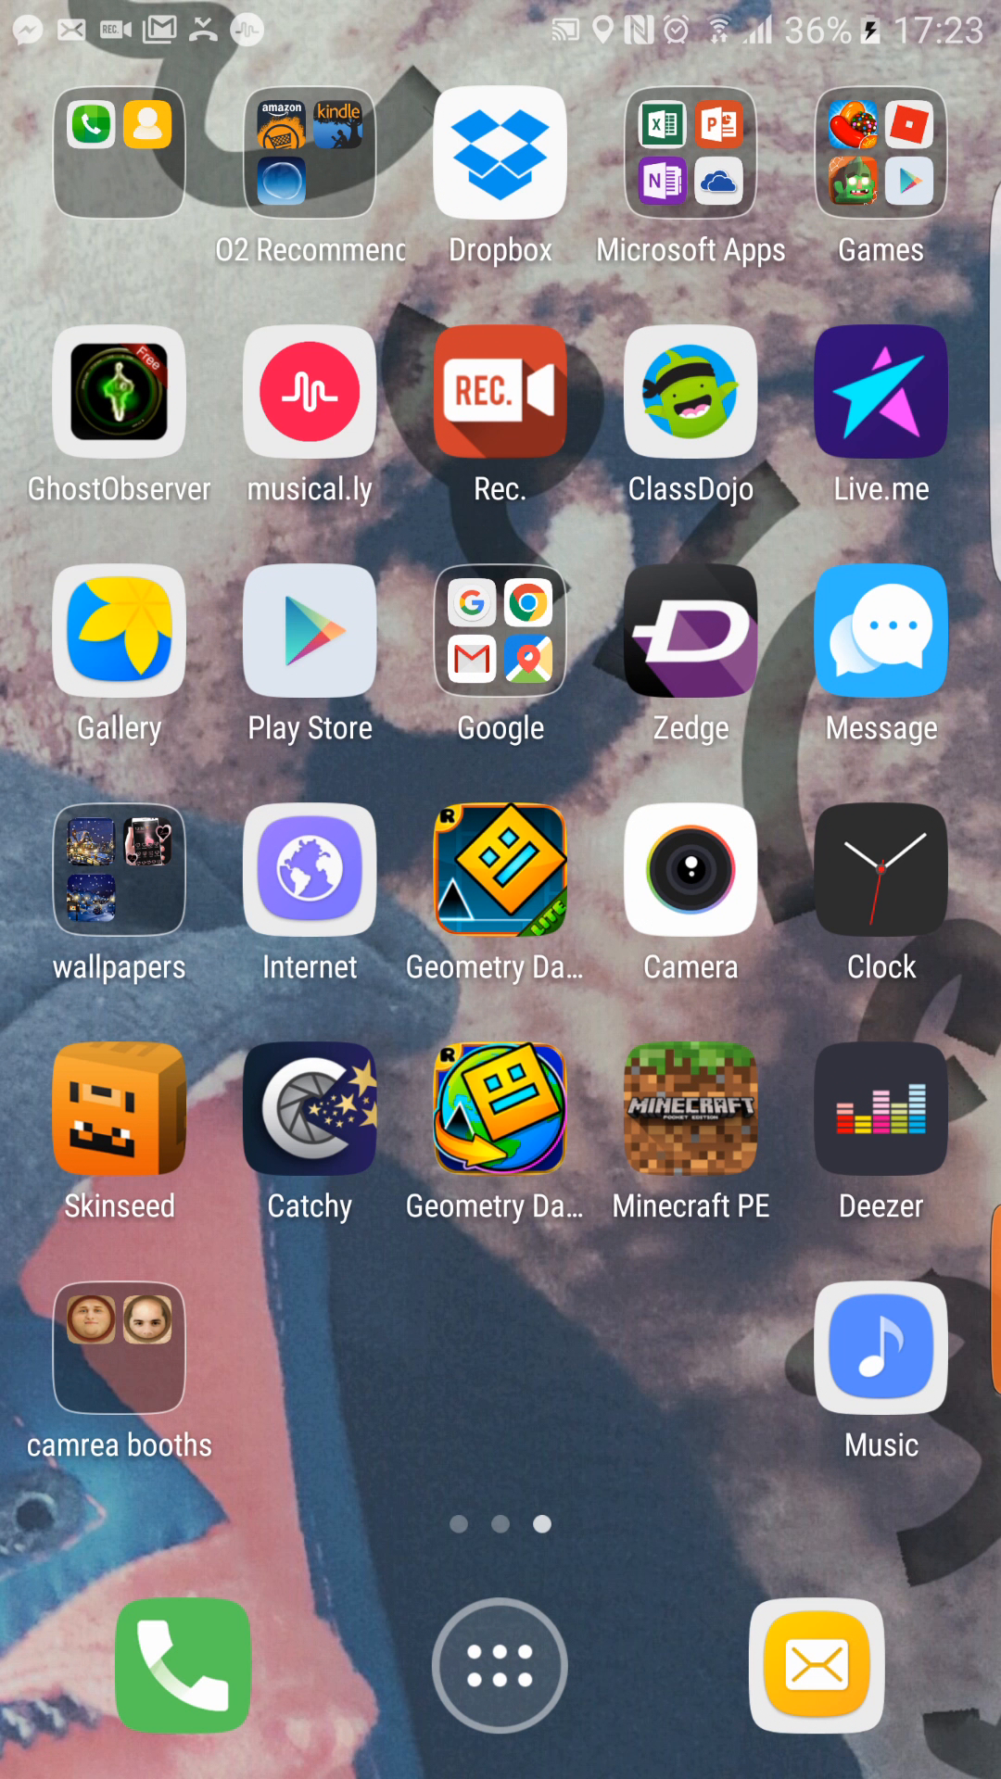
pyautogui.click(499, 391)
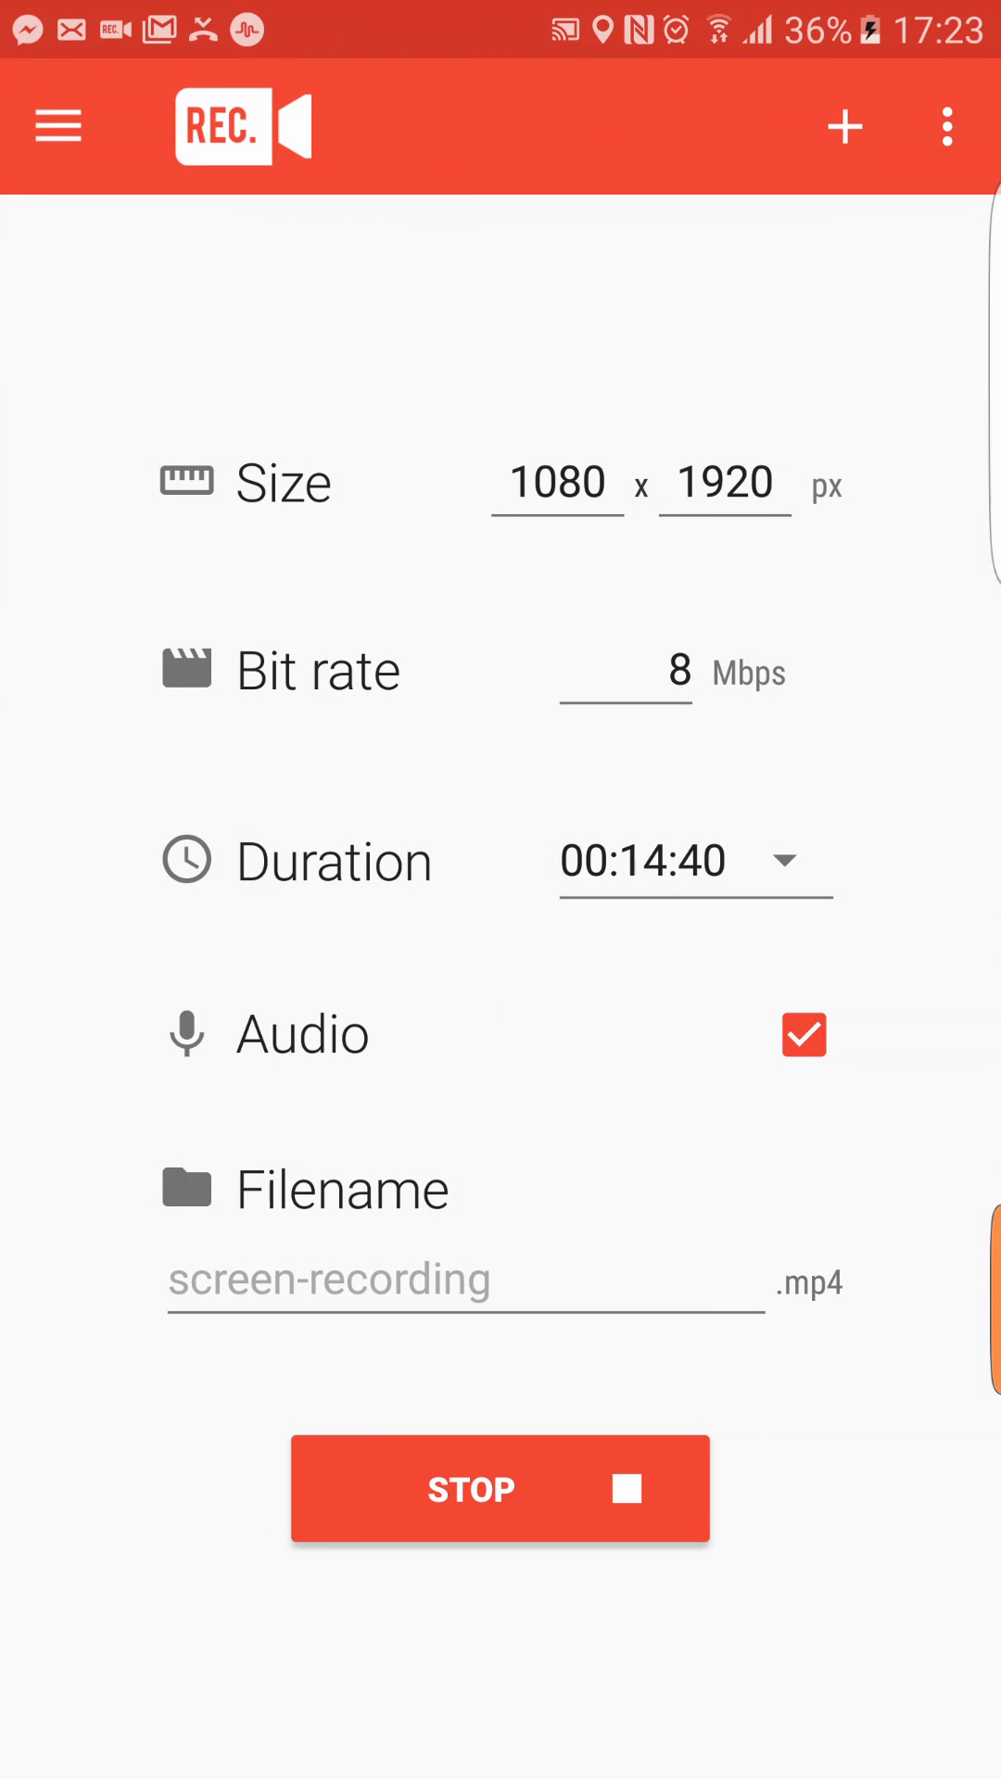